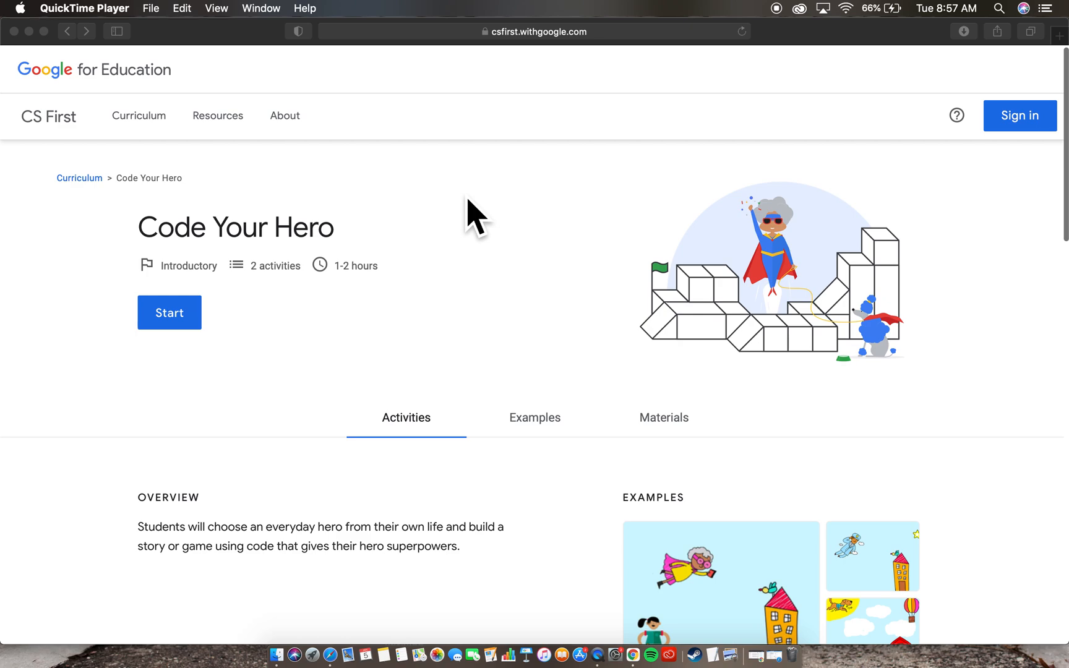
mouse_move(59, 149)
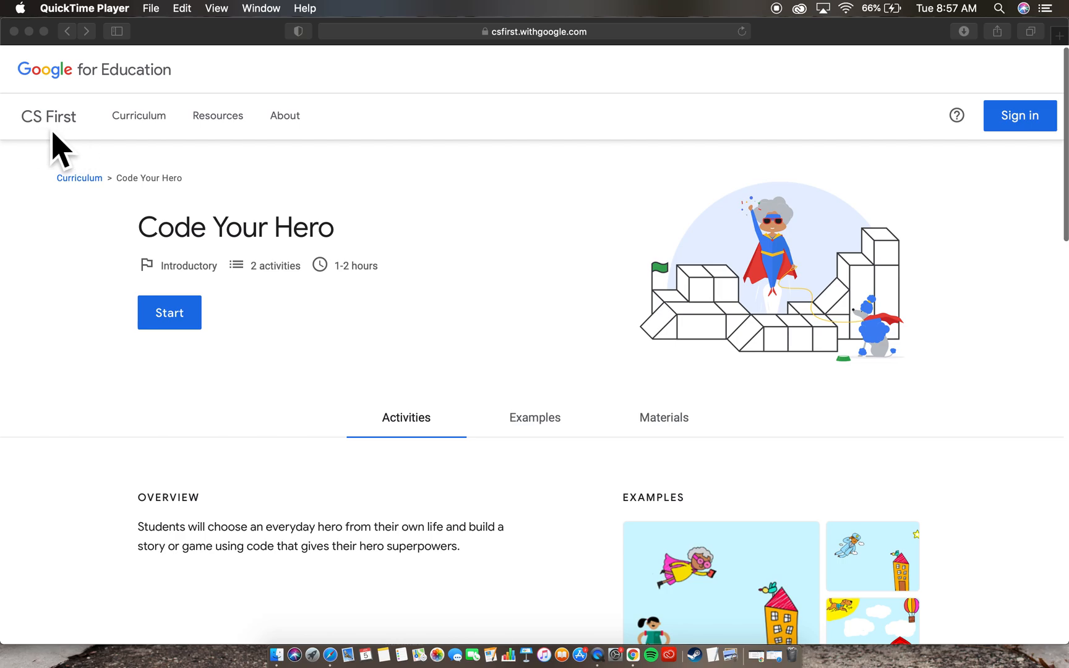
Start the first Code Your Hero activity, Introduction: From Hero to Superhero.
scroll("down", 3)
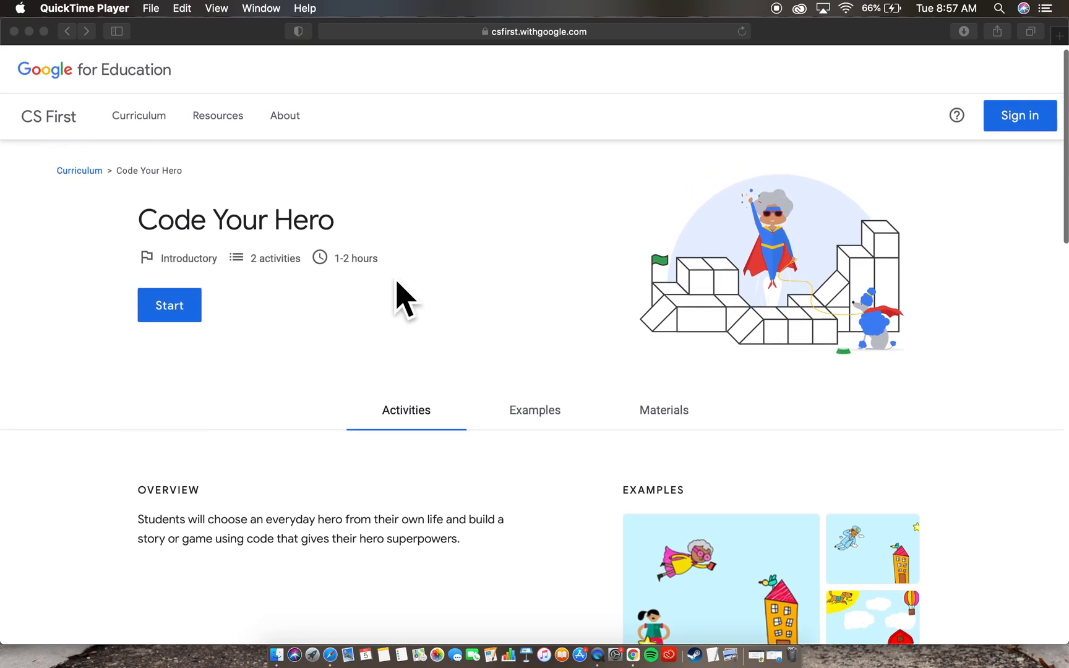
scroll("down", 3)
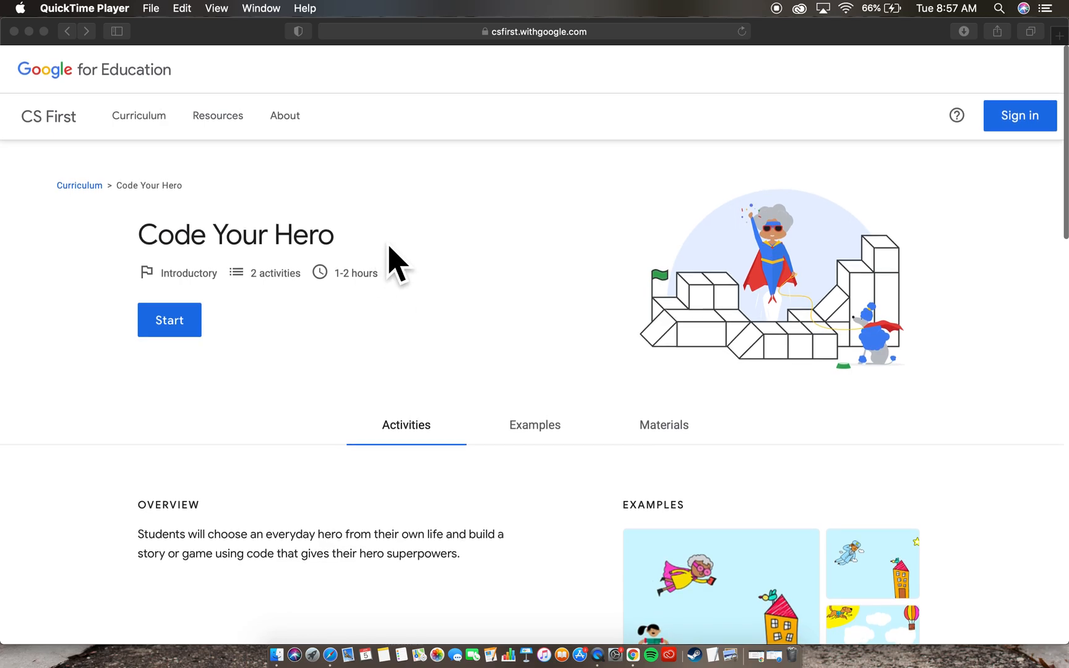
mouse_move(409, 273)
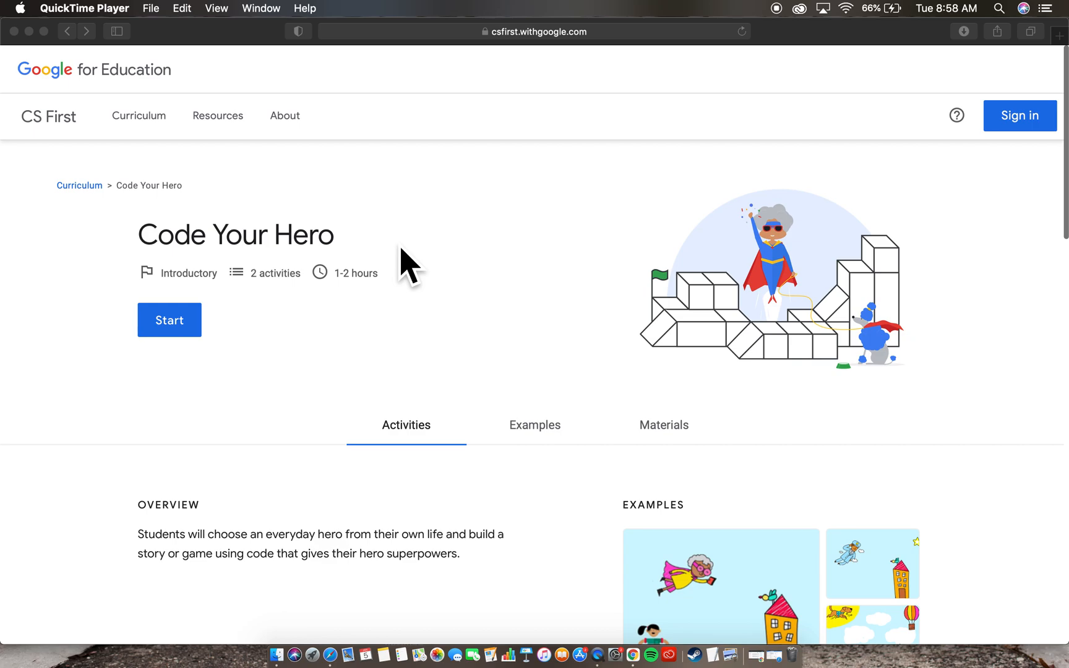
mouse_move(396, 225)
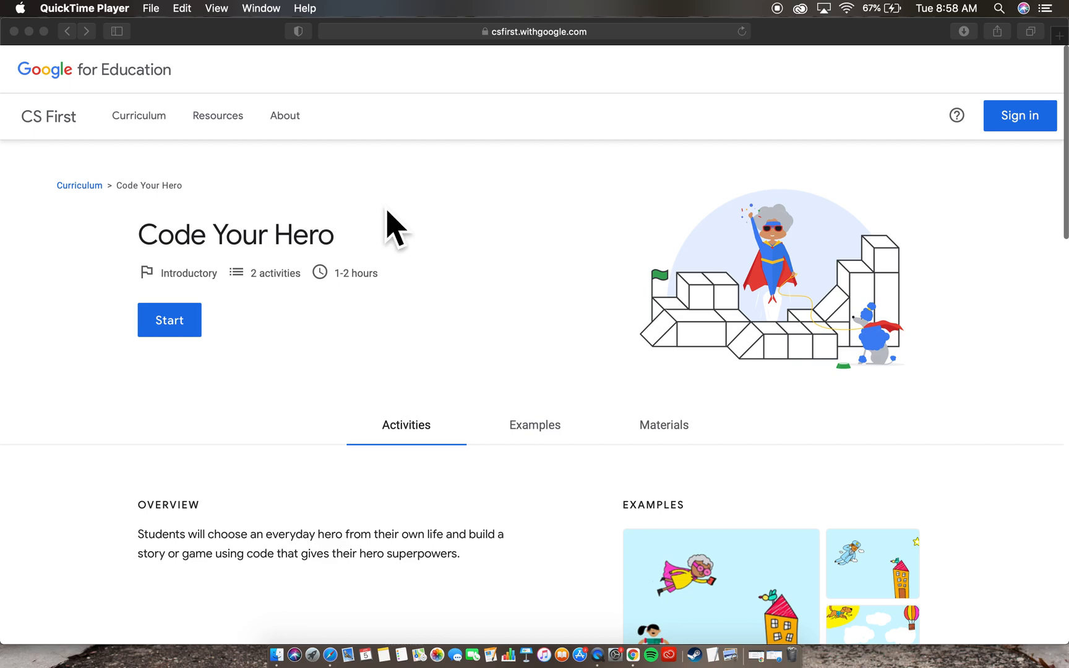
mouse_move(403, 235)
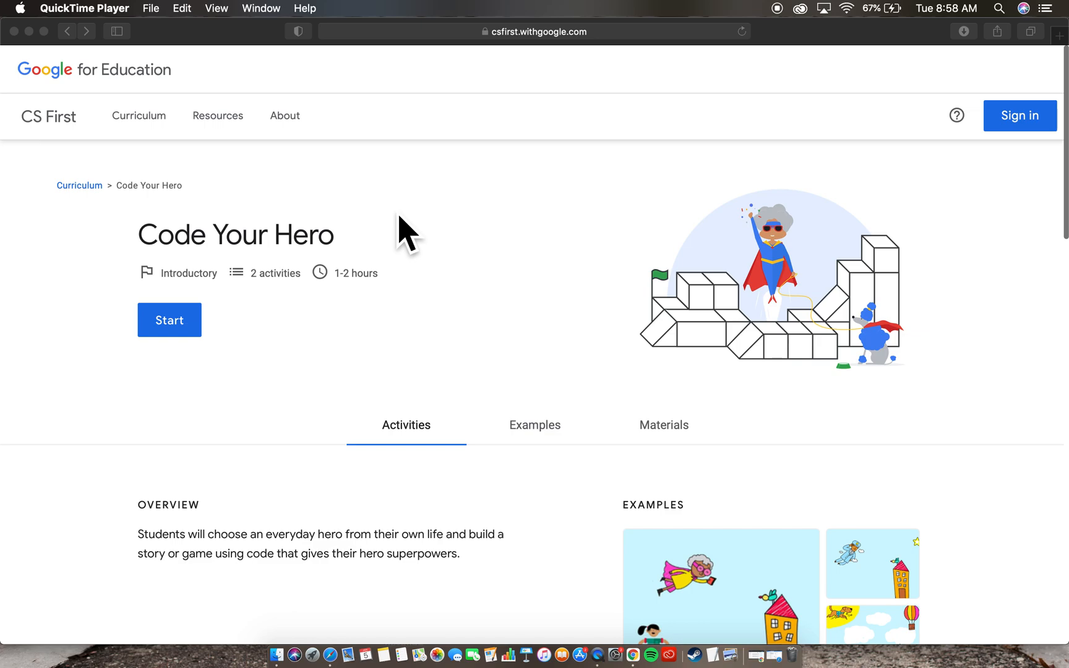
mouse_move(439, 330)
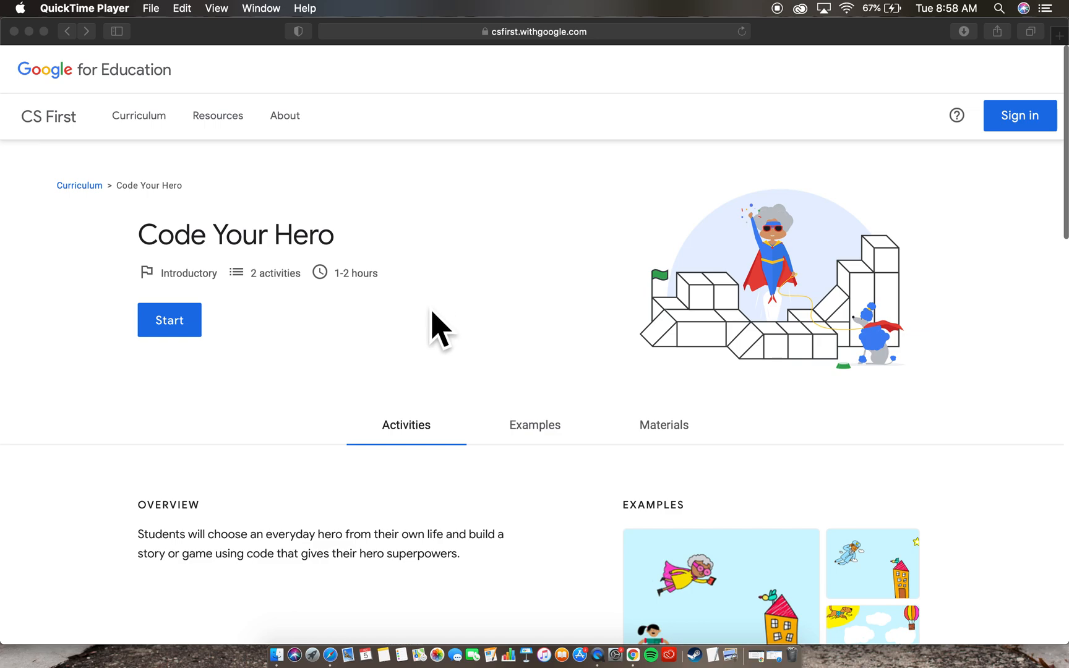
mouse_move(320, 355)
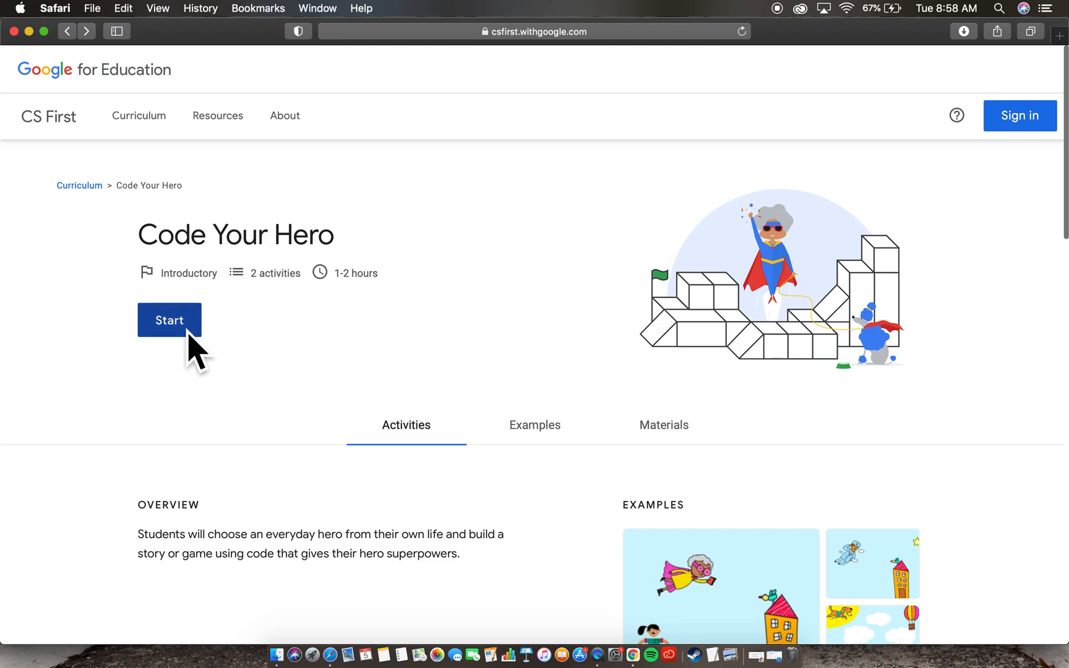
left_click(170, 320)
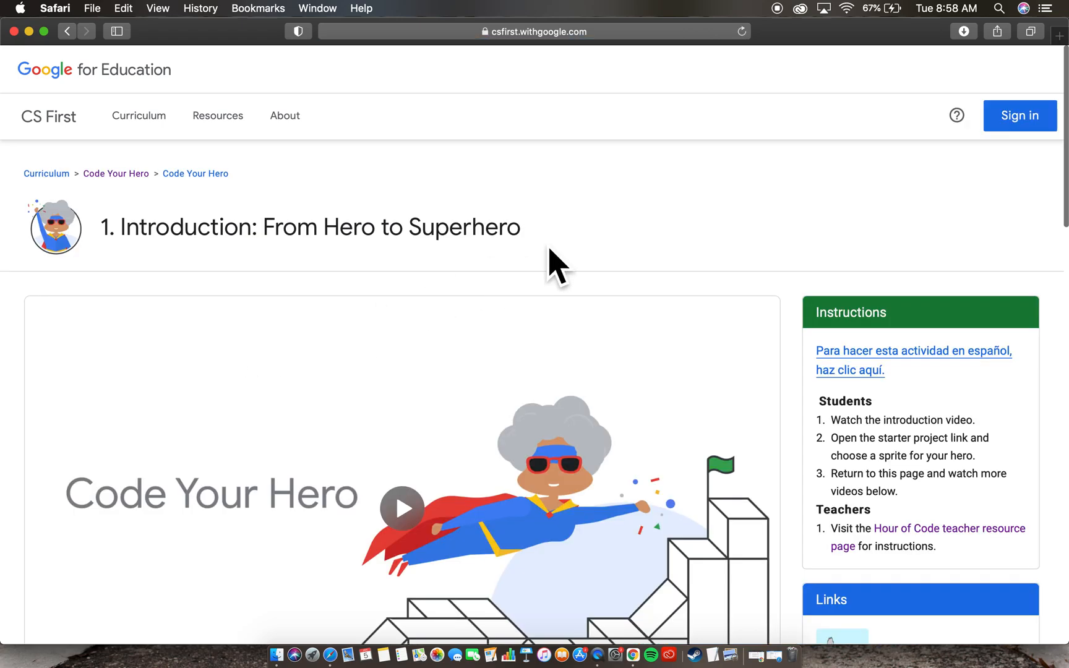
Scroll through the activity page's video, instructions and add-on choices.
scroll("down", 3)
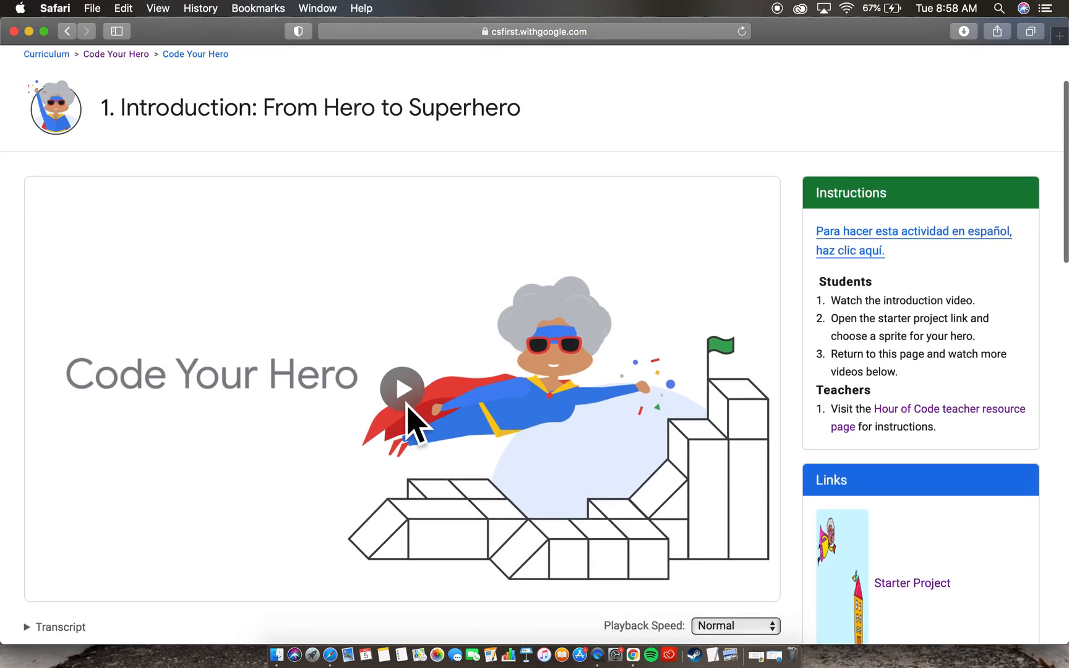
mouse_move(599, 129)
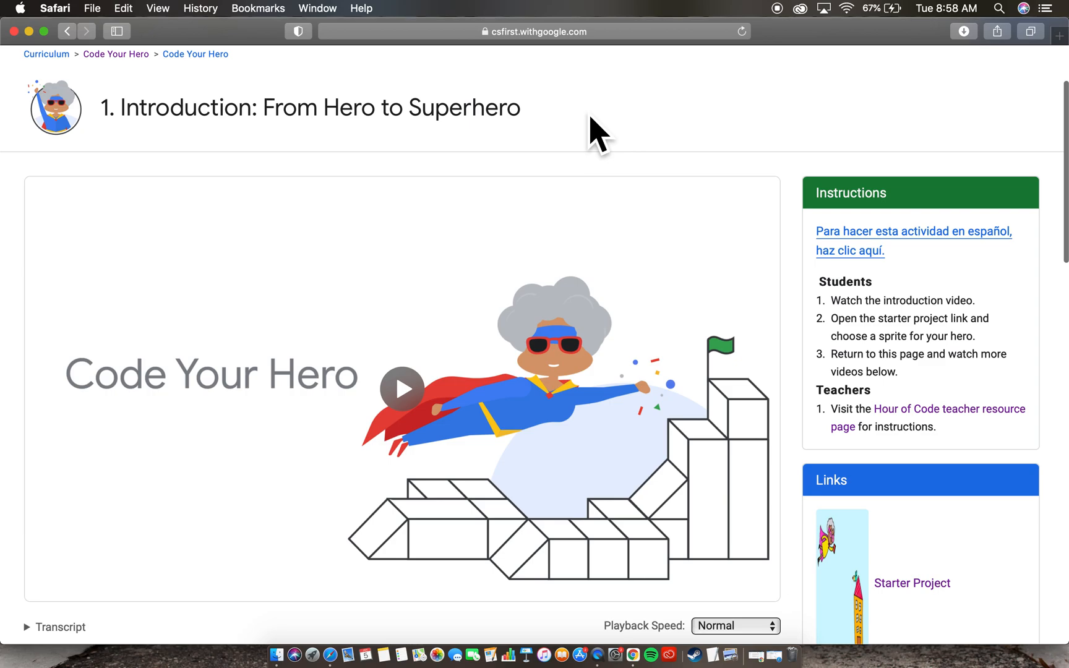
scroll("down", 3)
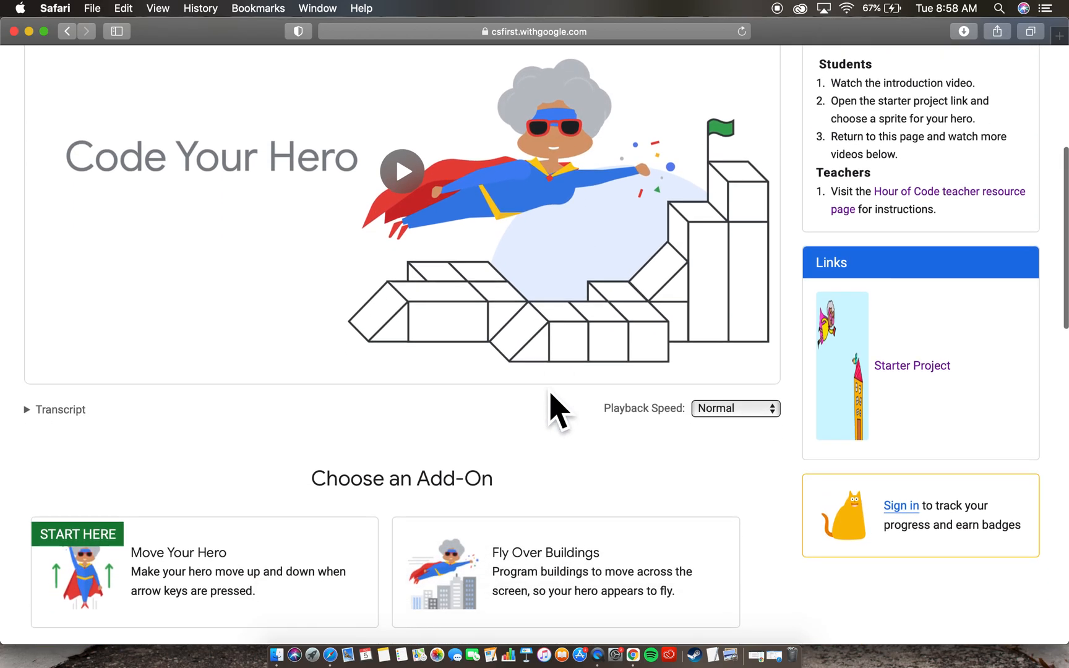
scroll("down", 3)
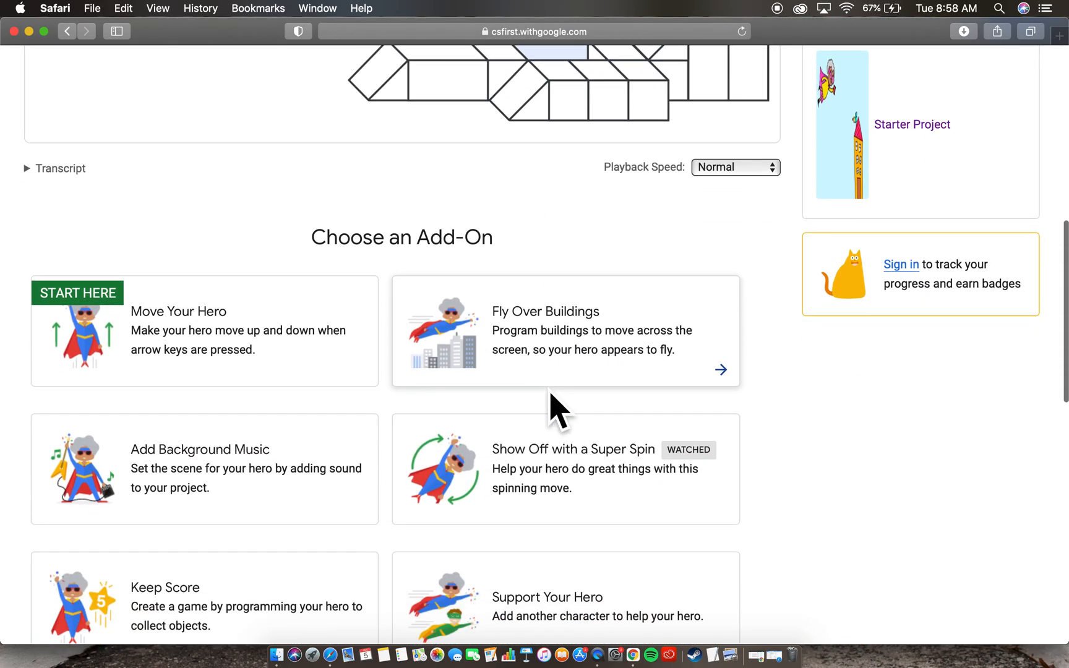
scroll("down", 3)
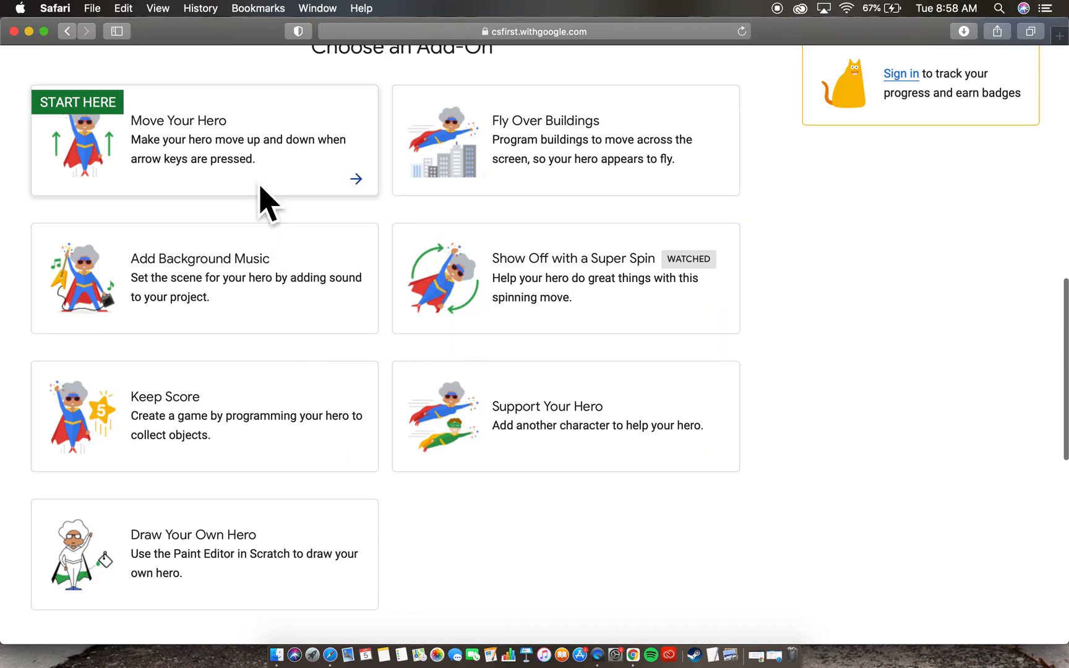
scroll("down", 3)
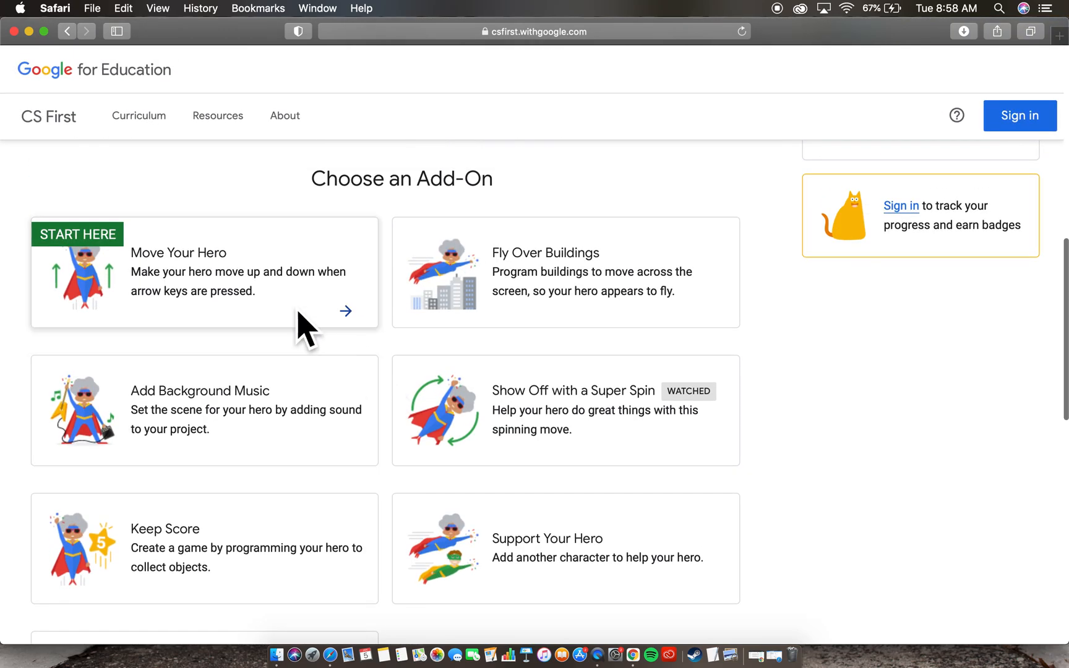
mouse_move(295, 376)
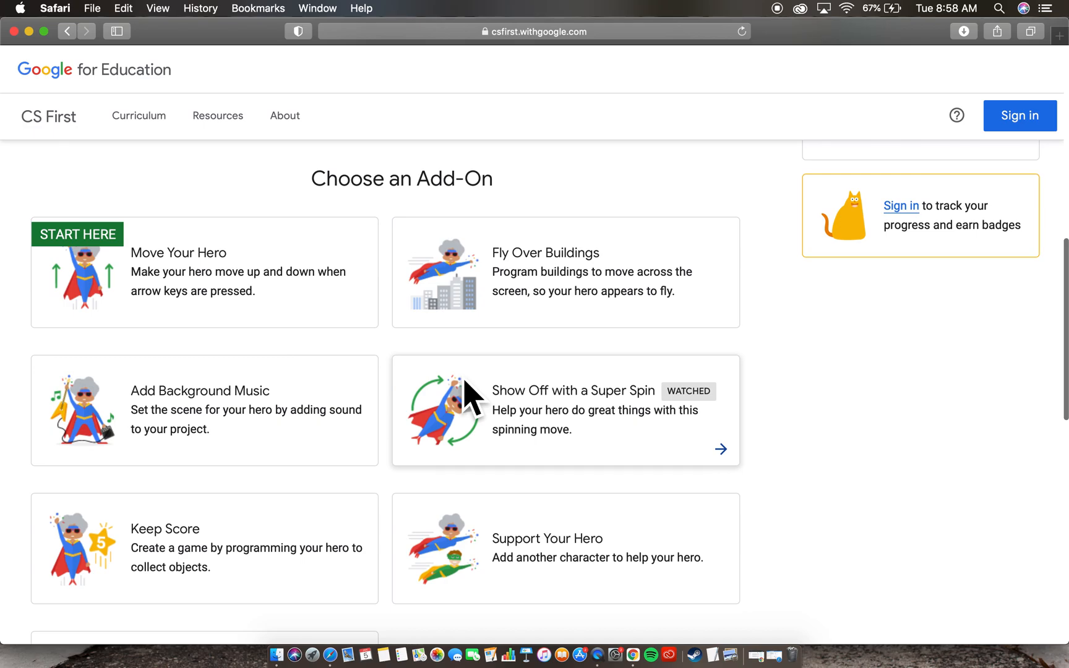
mouse_move(641, 327)
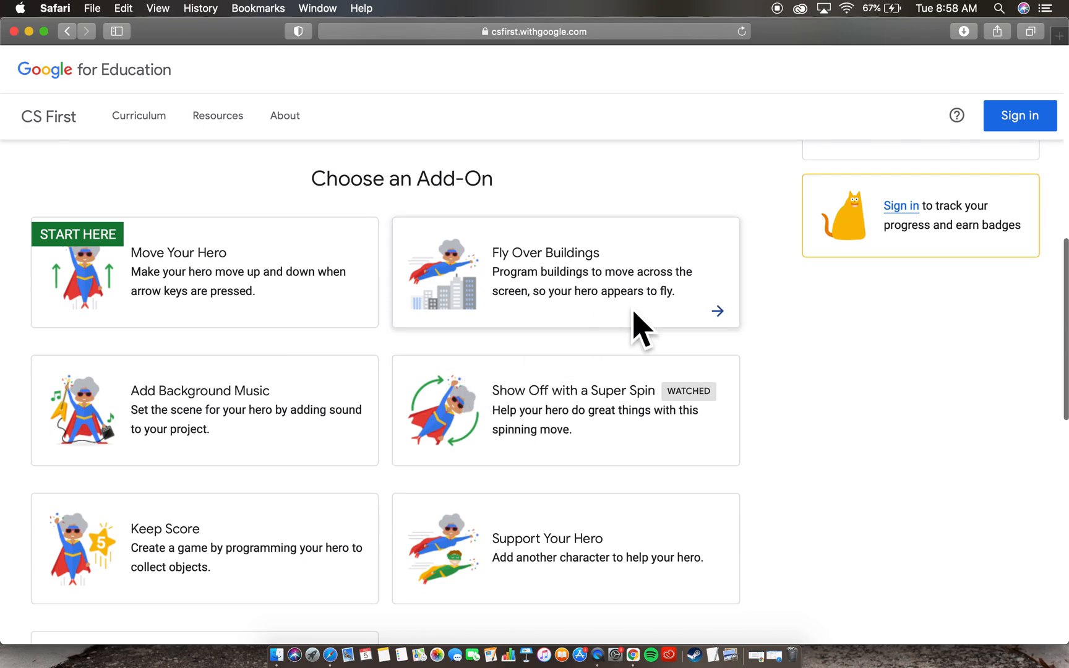
scroll("down", 3)
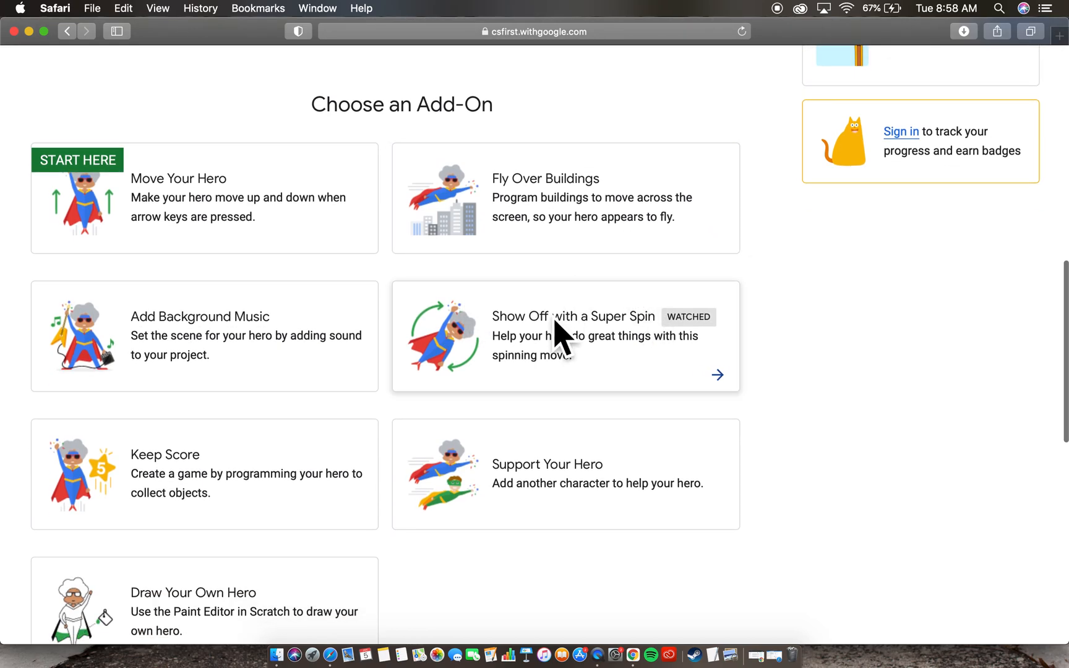
mouse_move(559, 355)
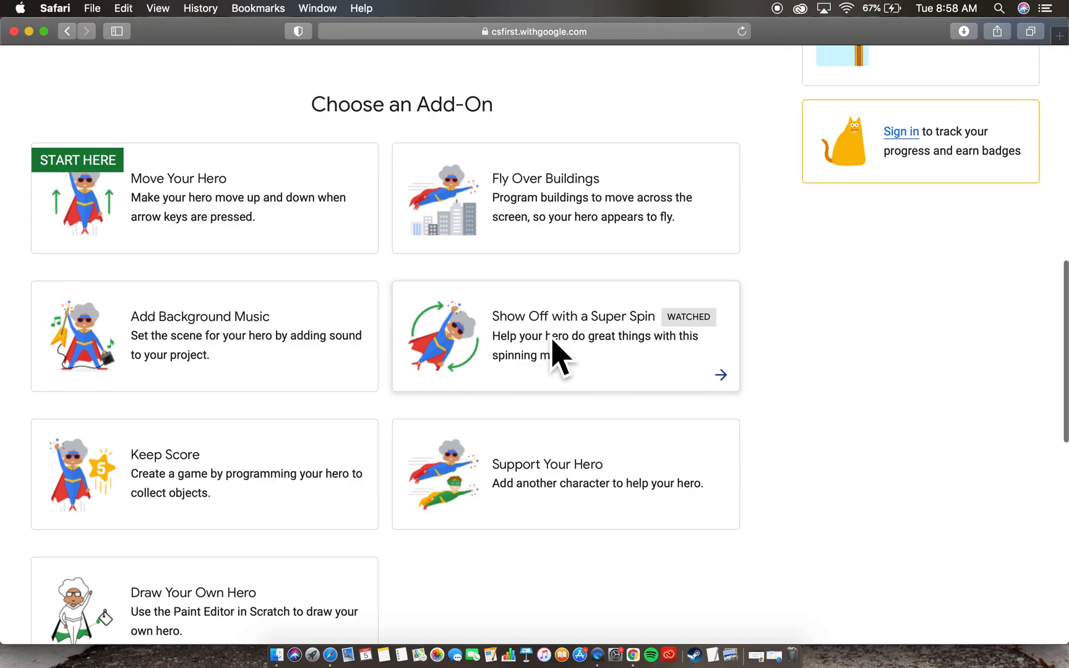
mouse_move(603, 351)
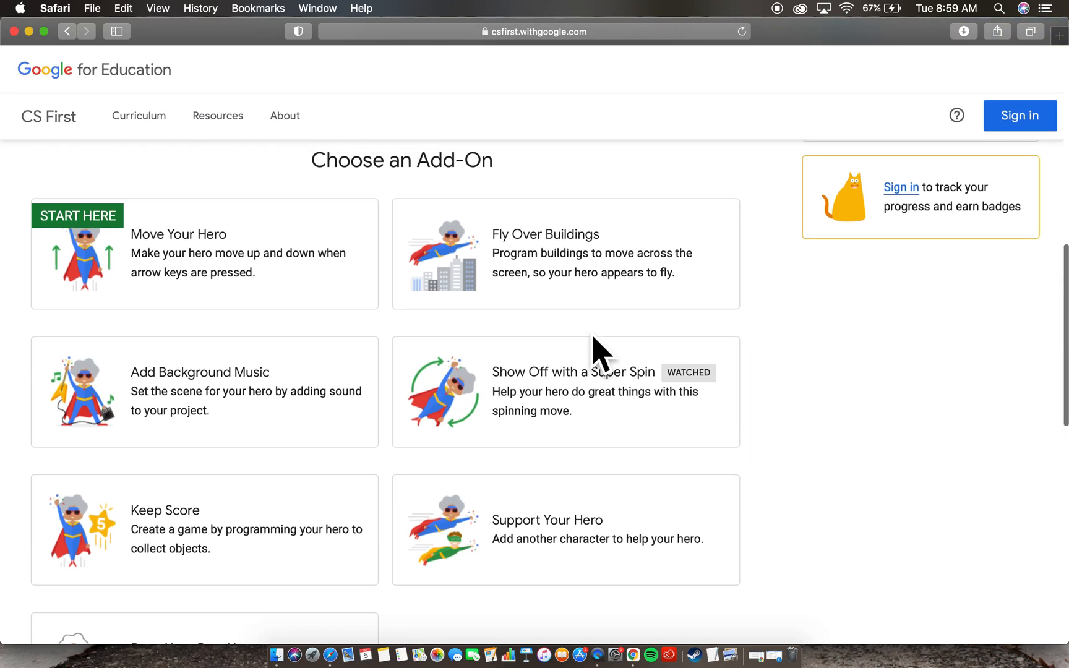
scroll("down", 3)
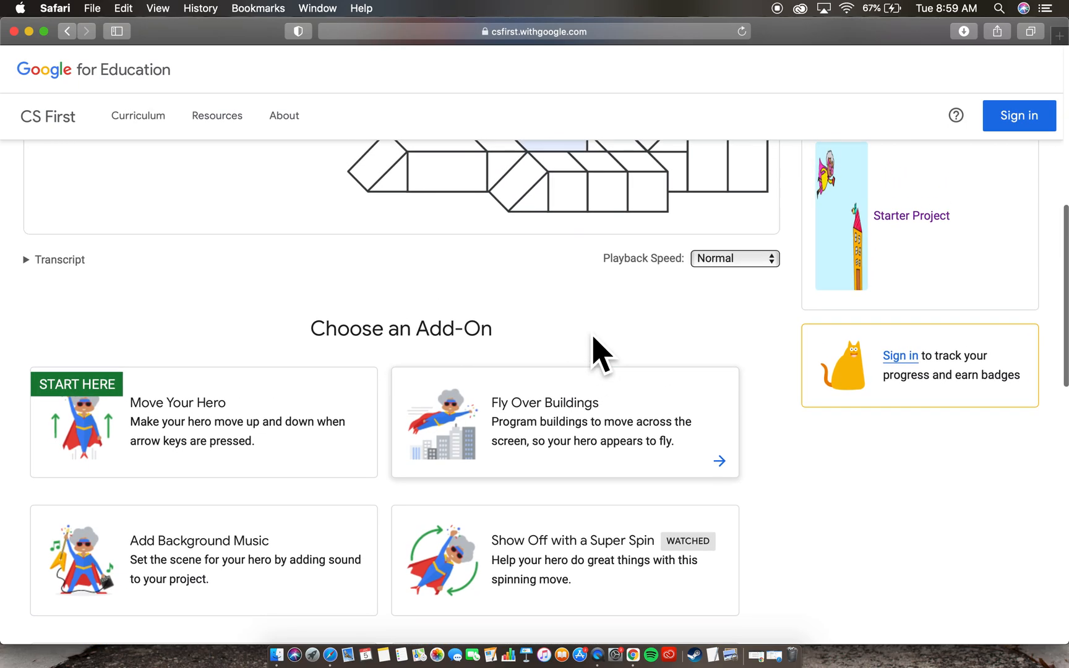
scroll("down", 3)
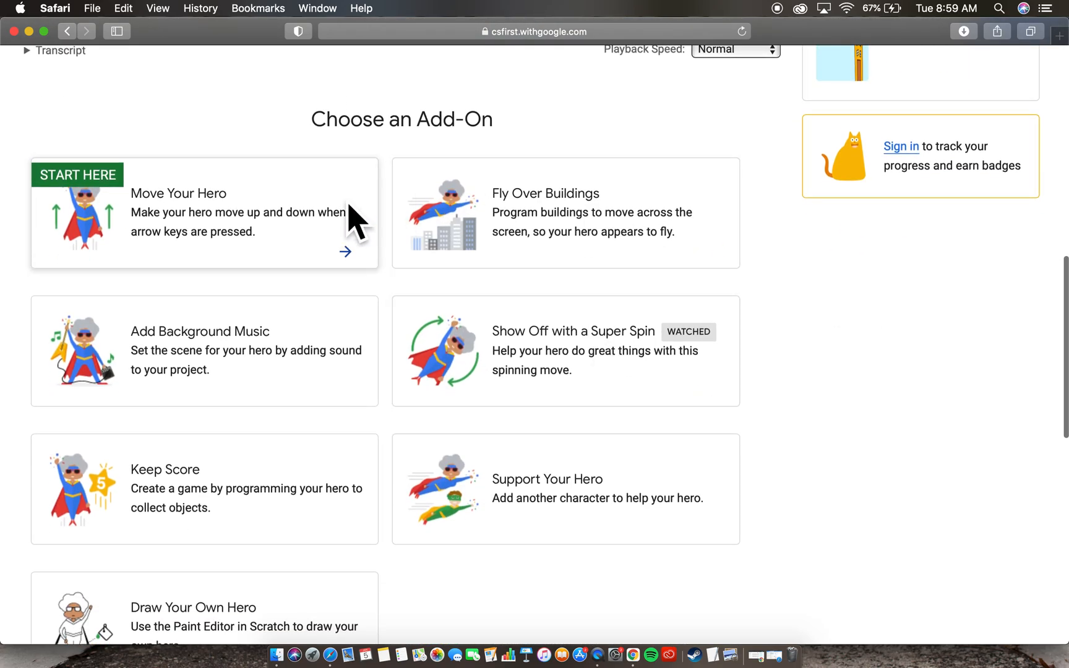
mouse_move(410, 361)
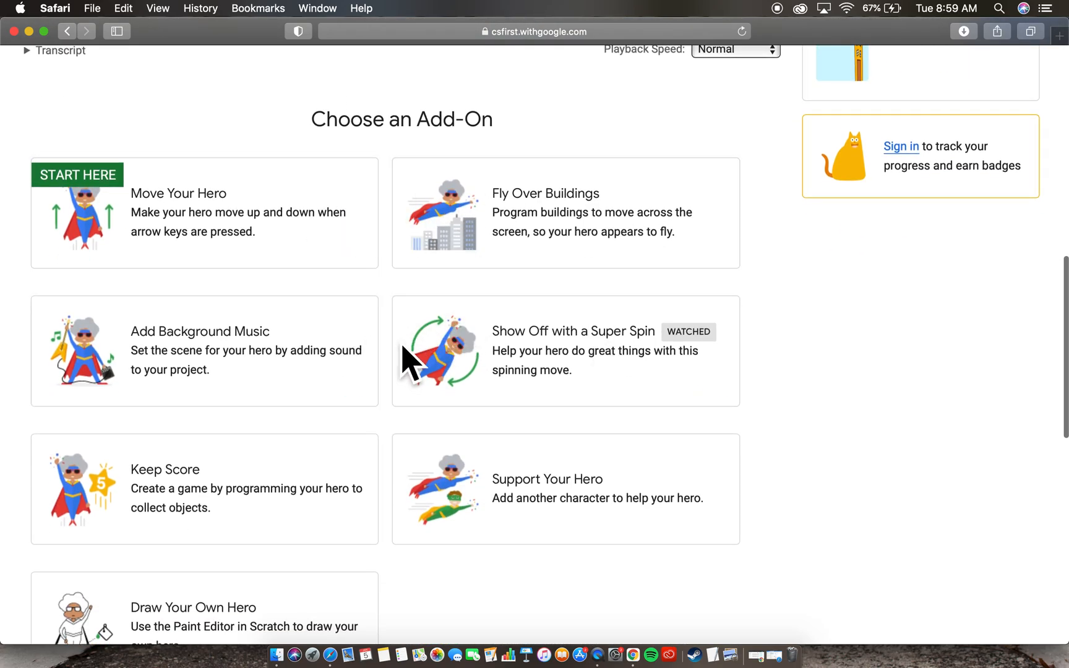
scroll("down", 3)
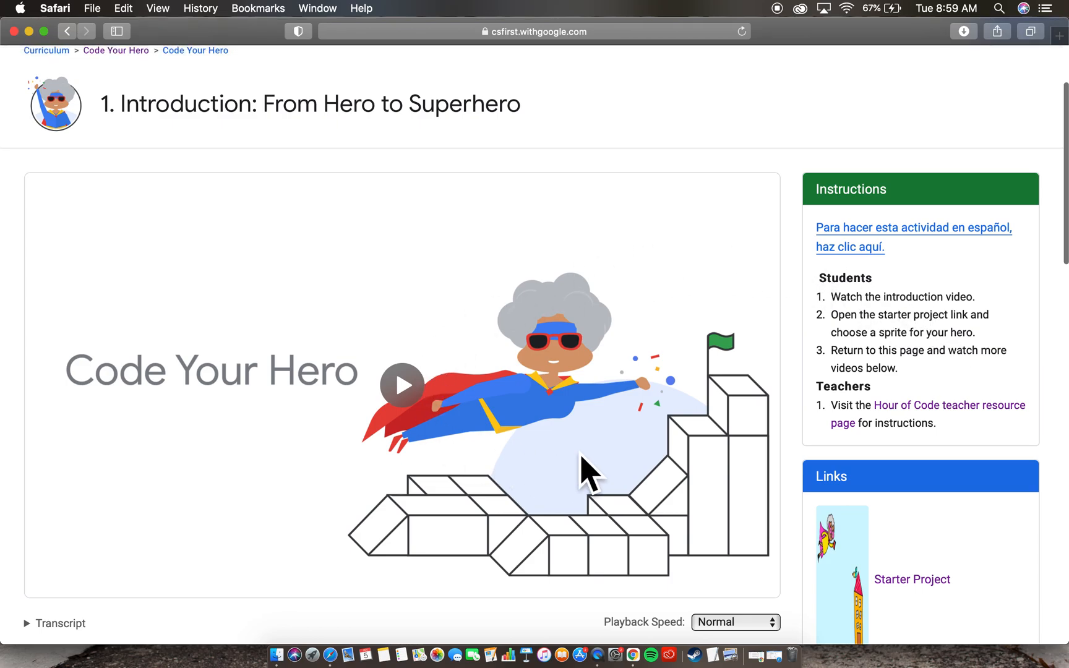
scroll("down", 3)
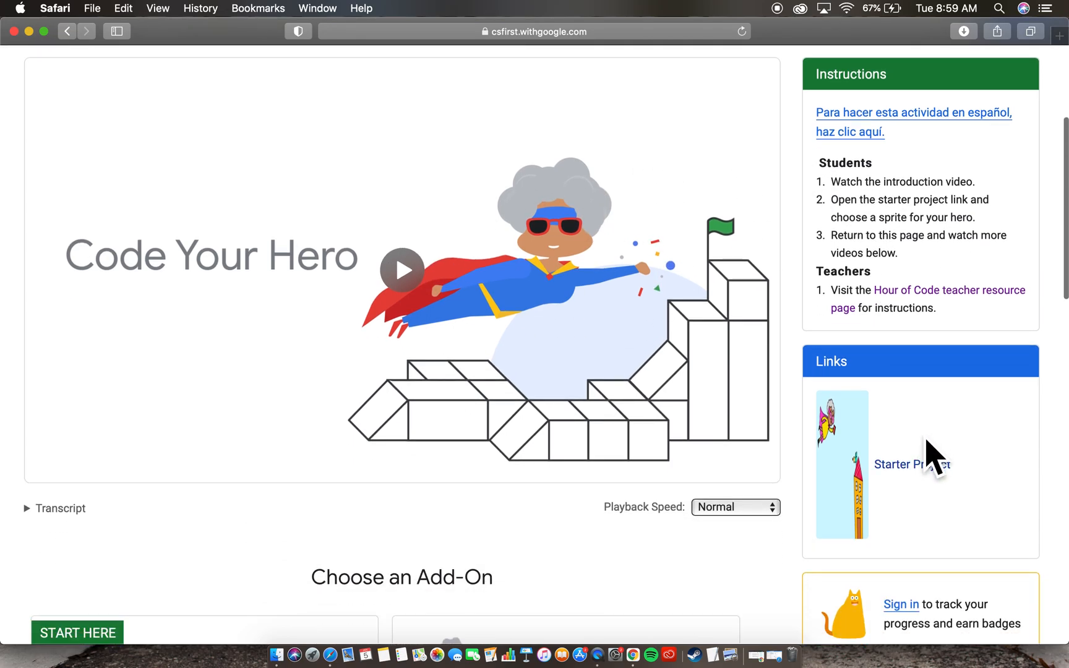
mouse_move(939, 491)
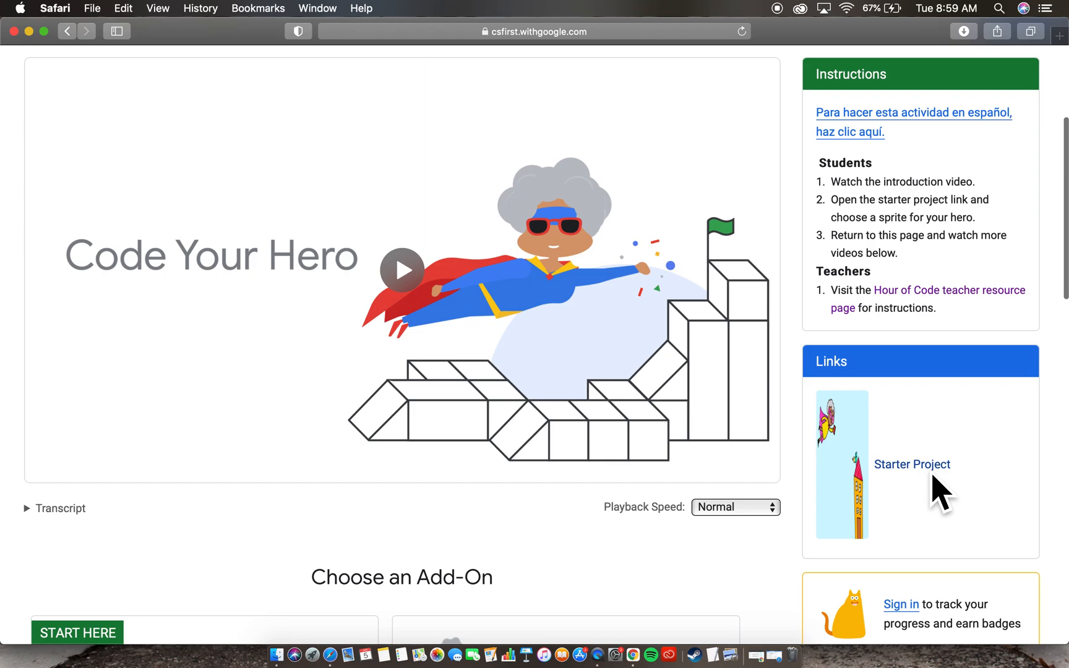
left_click(912, 464)
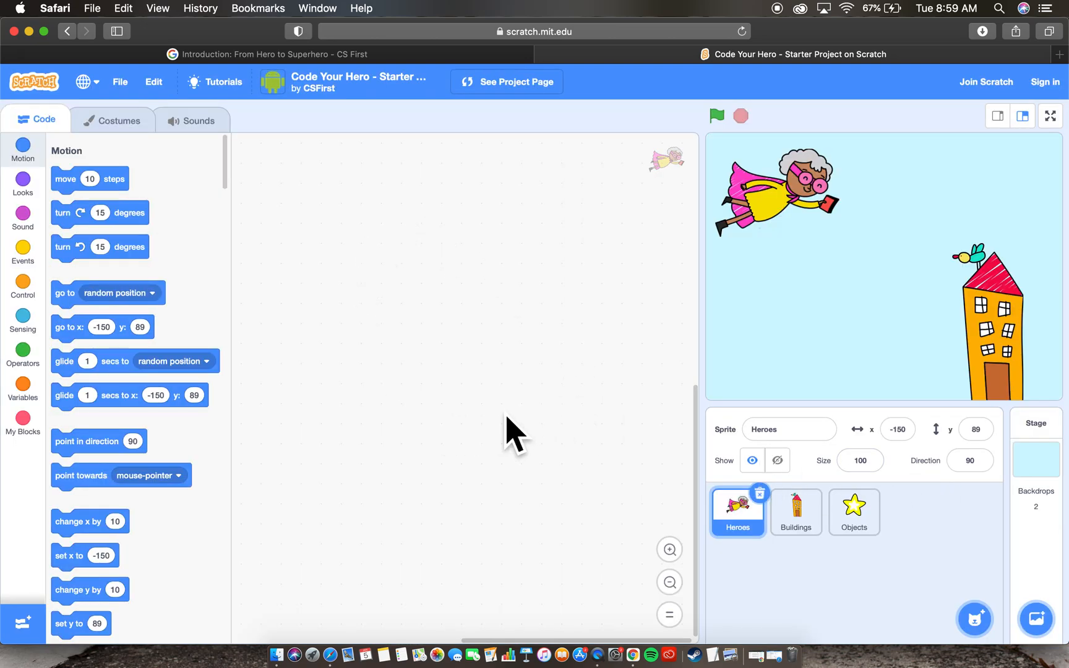
mouse_move(433, 334)
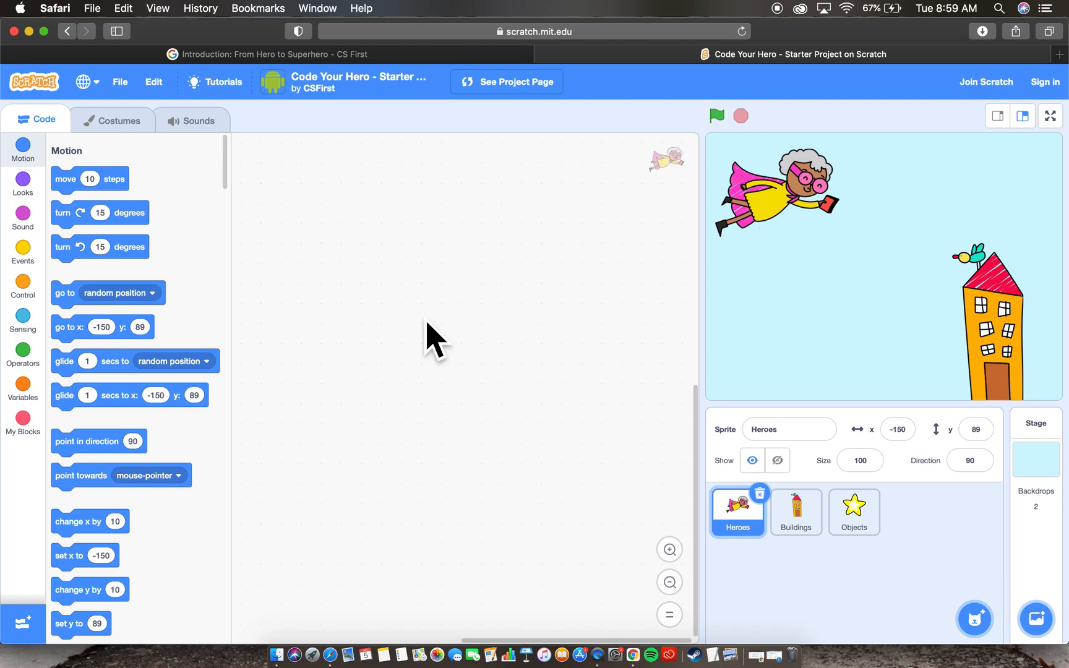
mouse_move(730, 331)
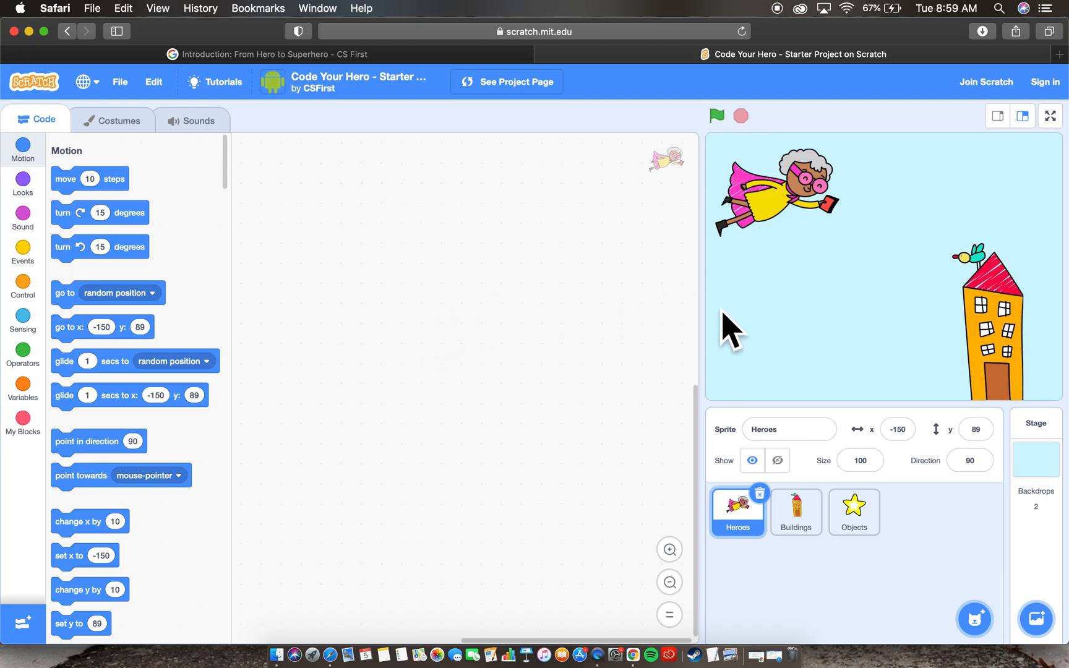
mouse_move(781, 347)
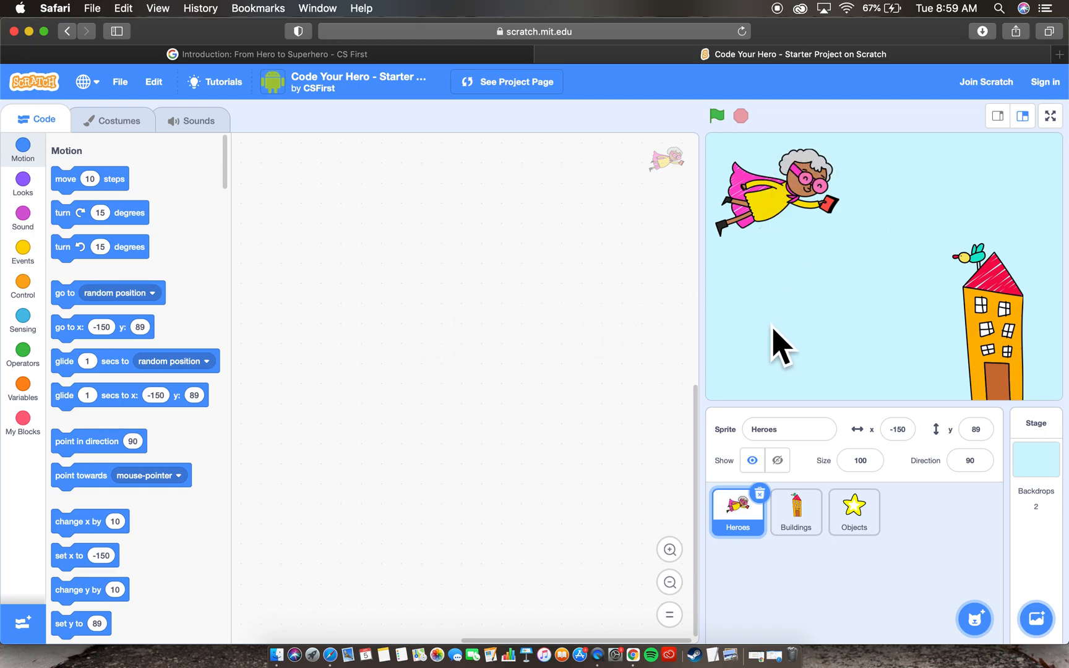
mouse_move(880, 416)
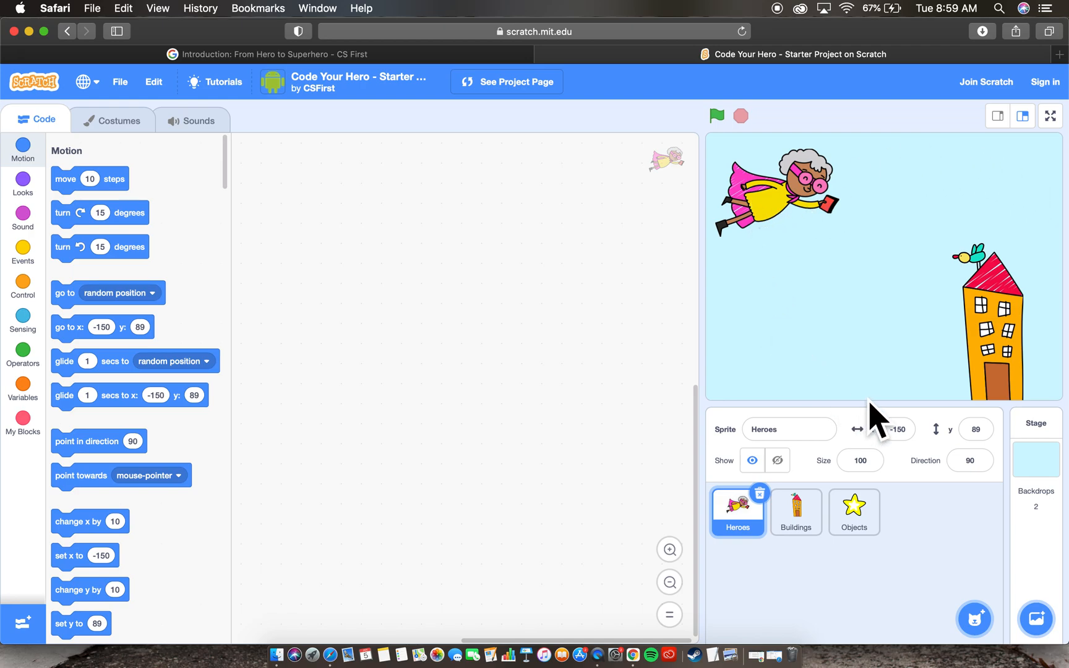
mouse_move(783, 360)
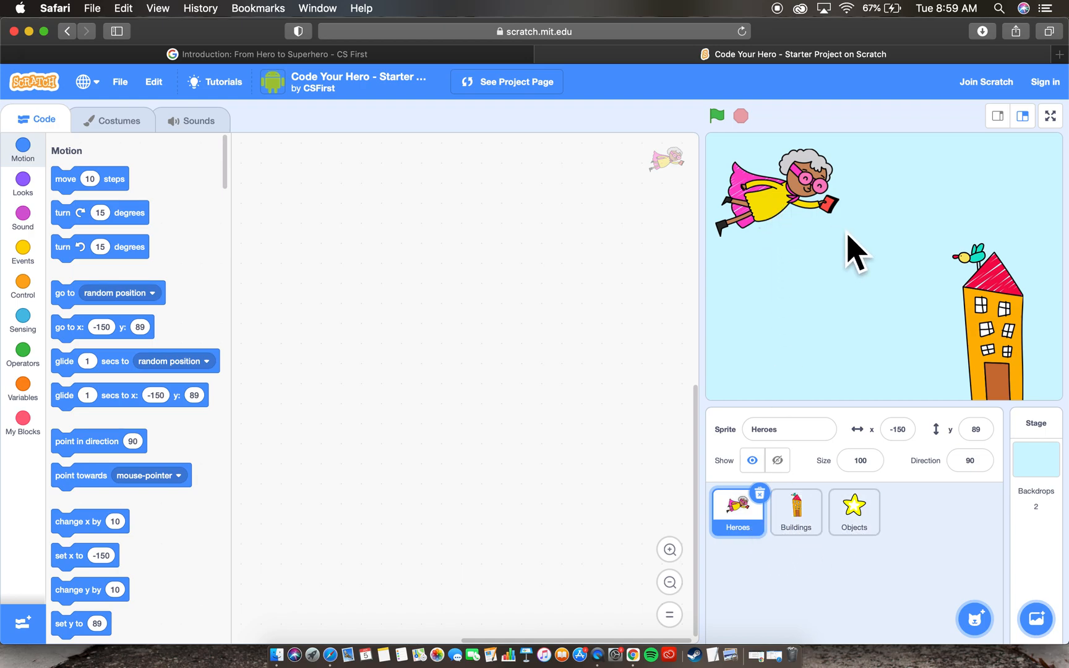
mouse_move(917, 311)
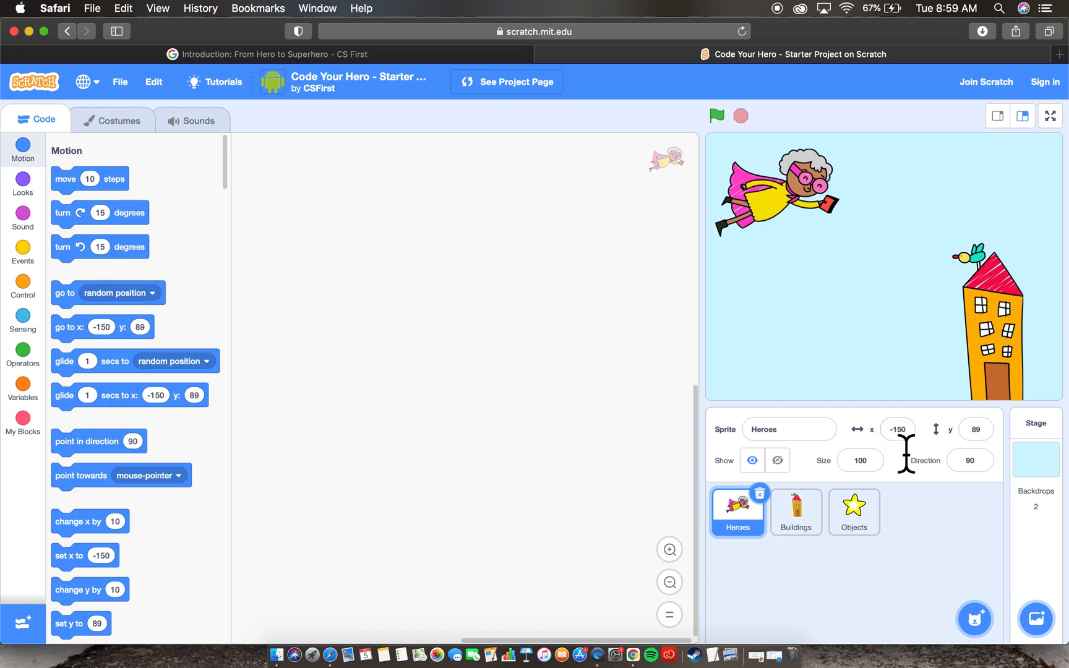
mouse_move(875, 466)
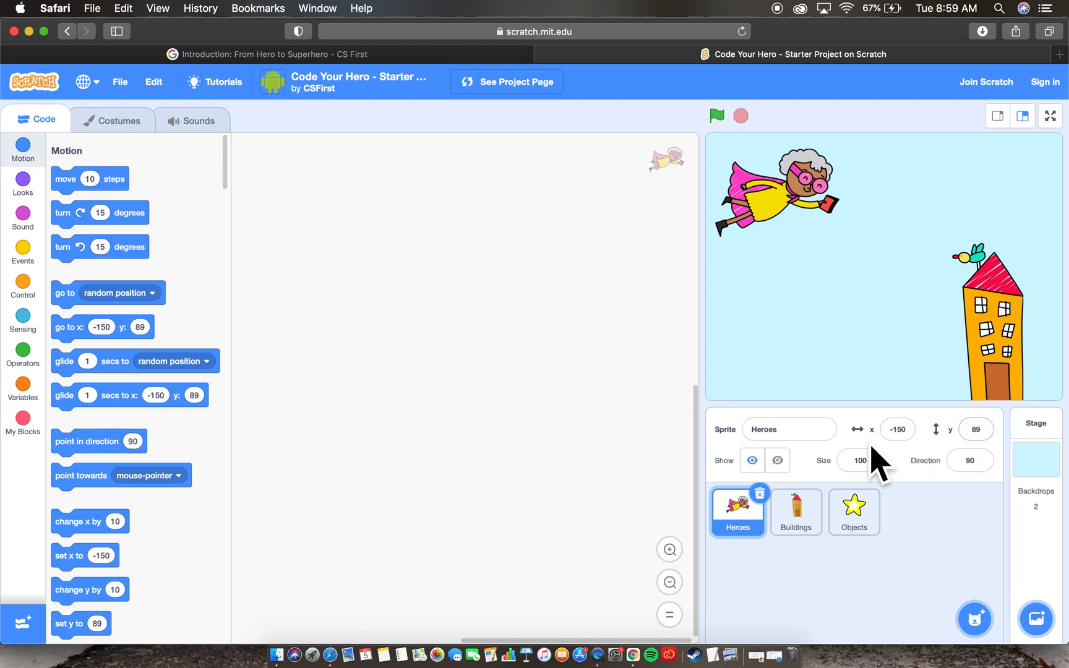
mouse_move(814, 423)
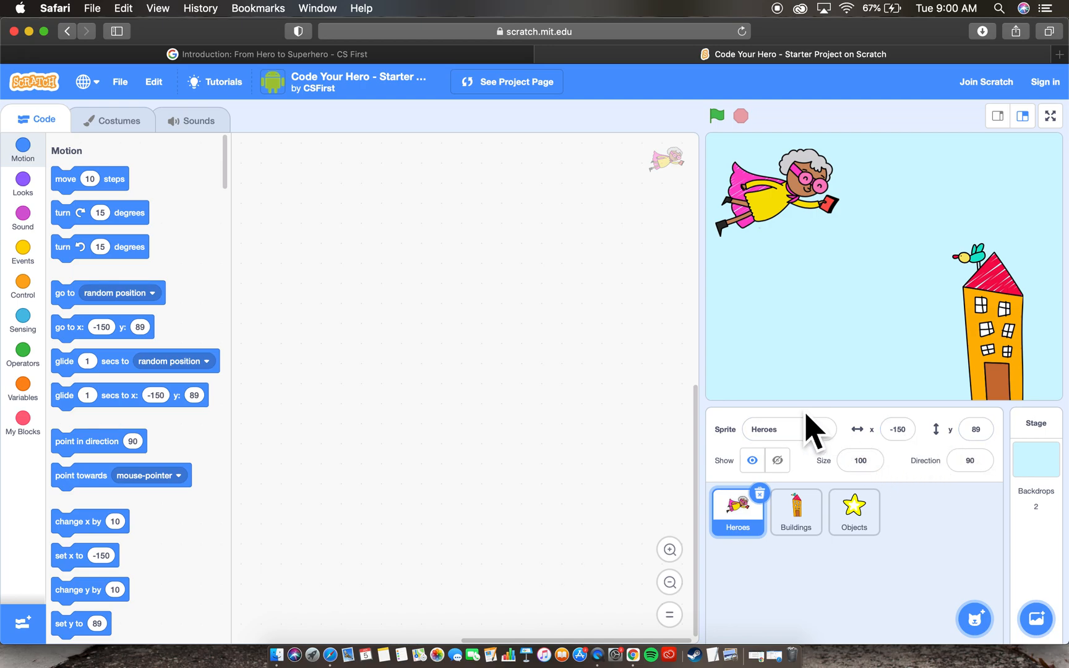
mouse_move(726, 181)
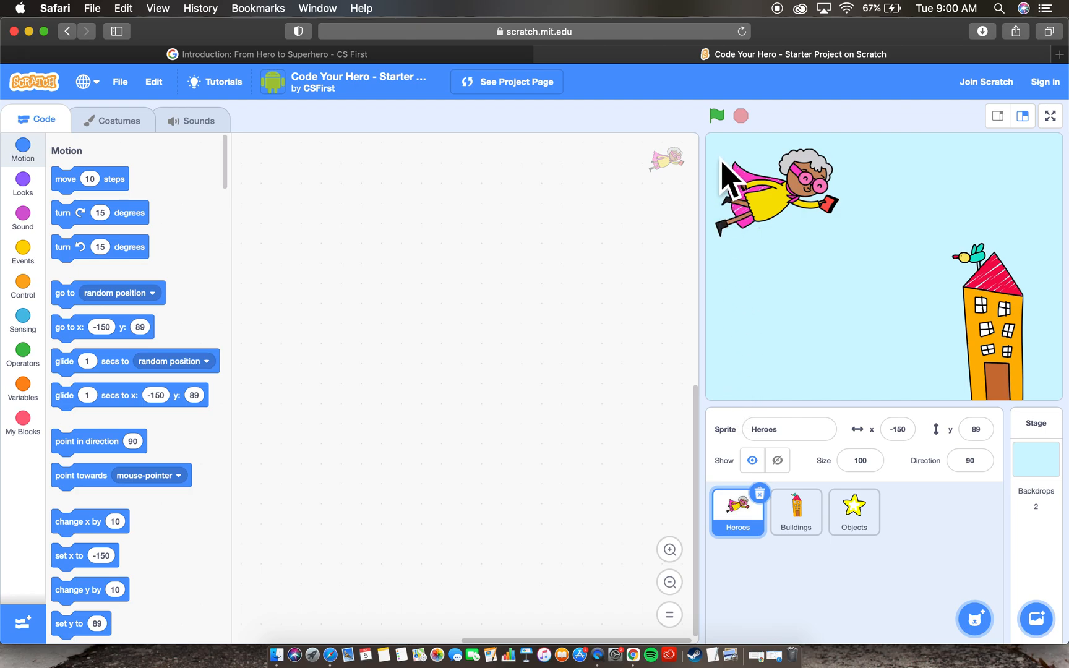
mouse_move(787, 398)
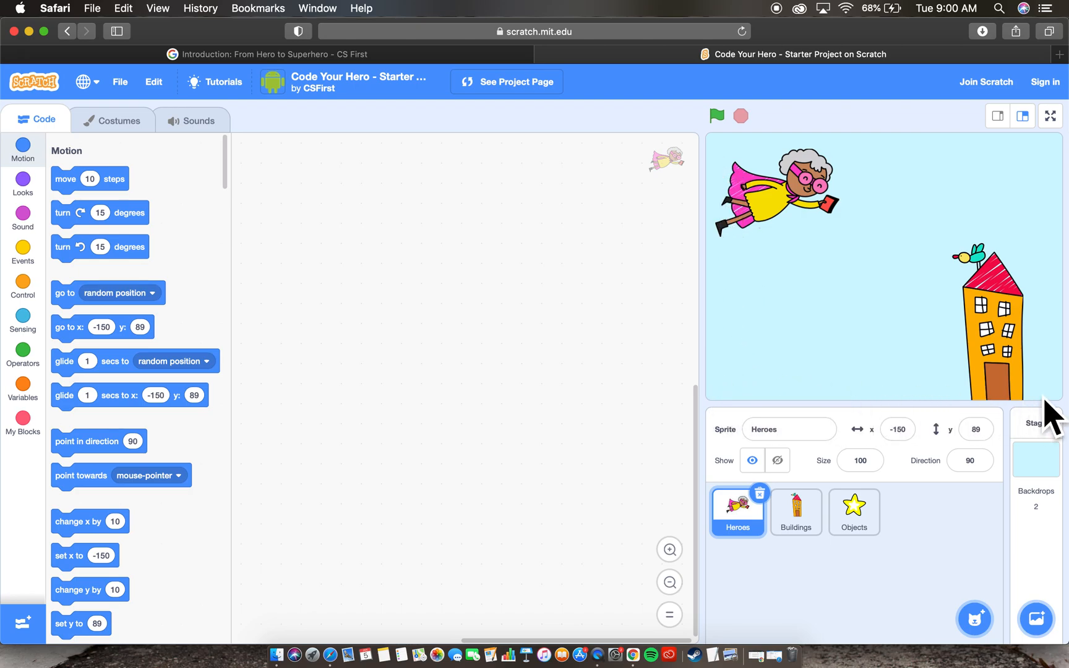
mouse_move(721, 175)
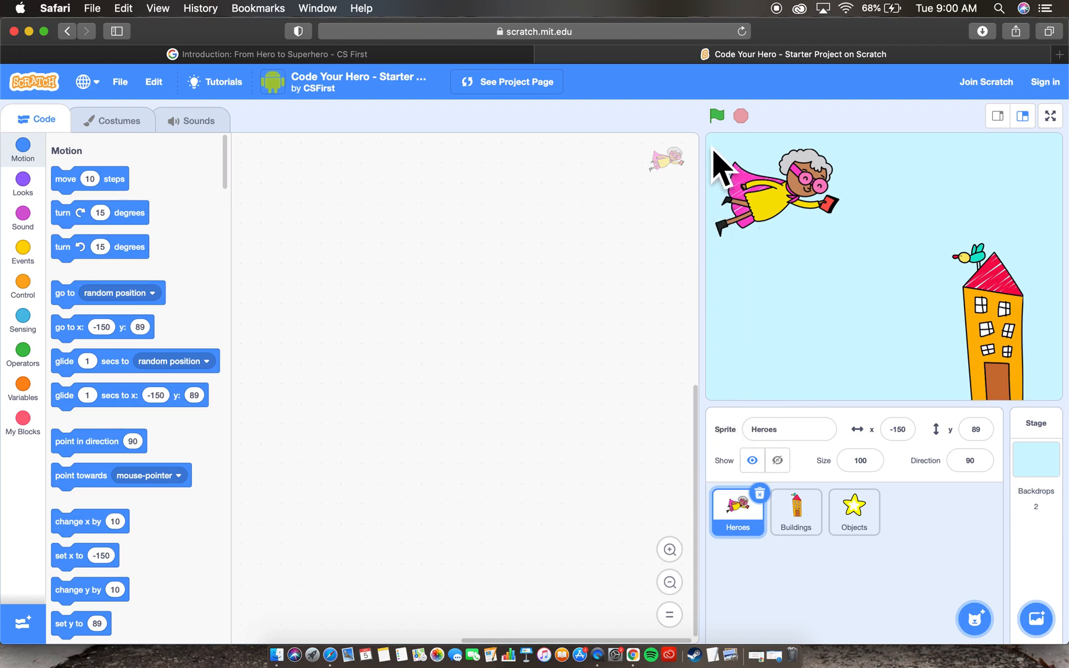
mouse_move(725, 407)
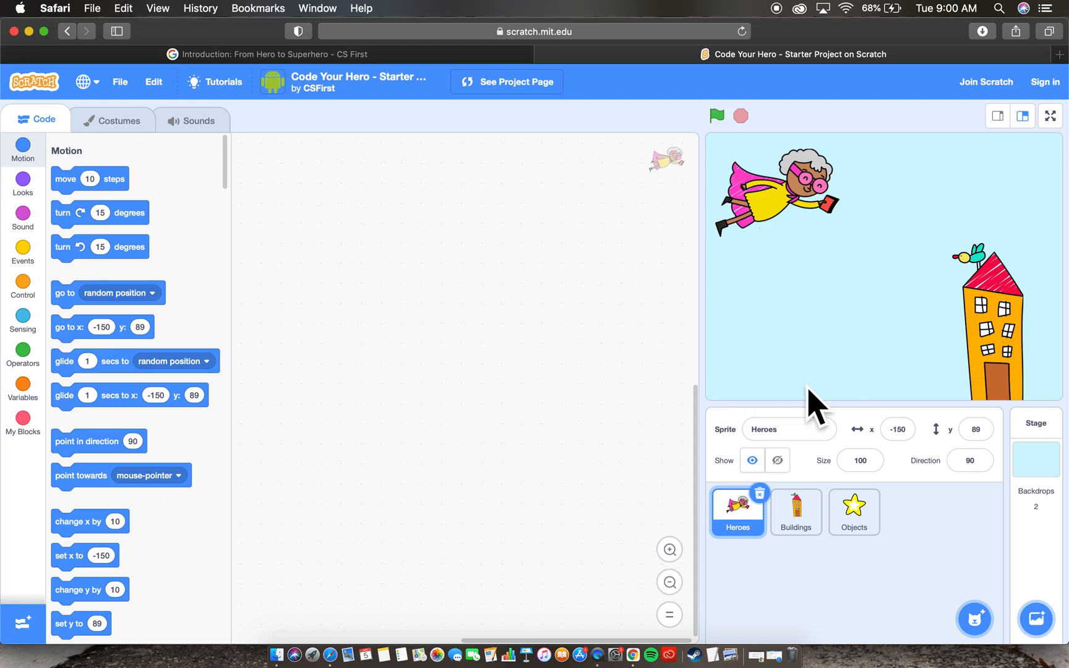
mouse_move(744, 389)
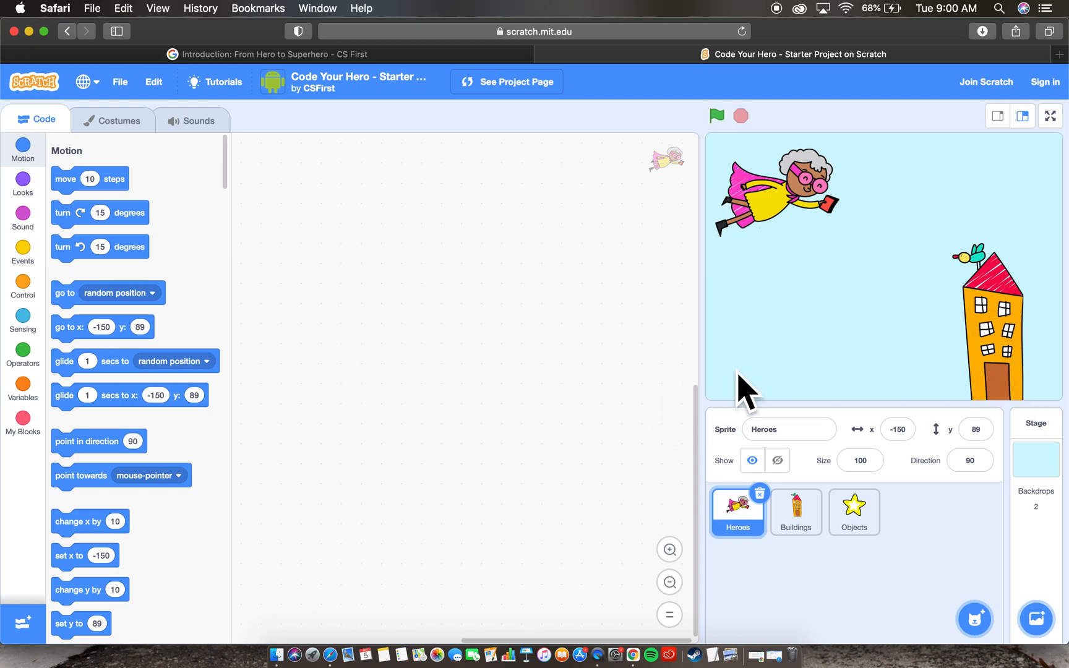
mouse_move(756, 559)
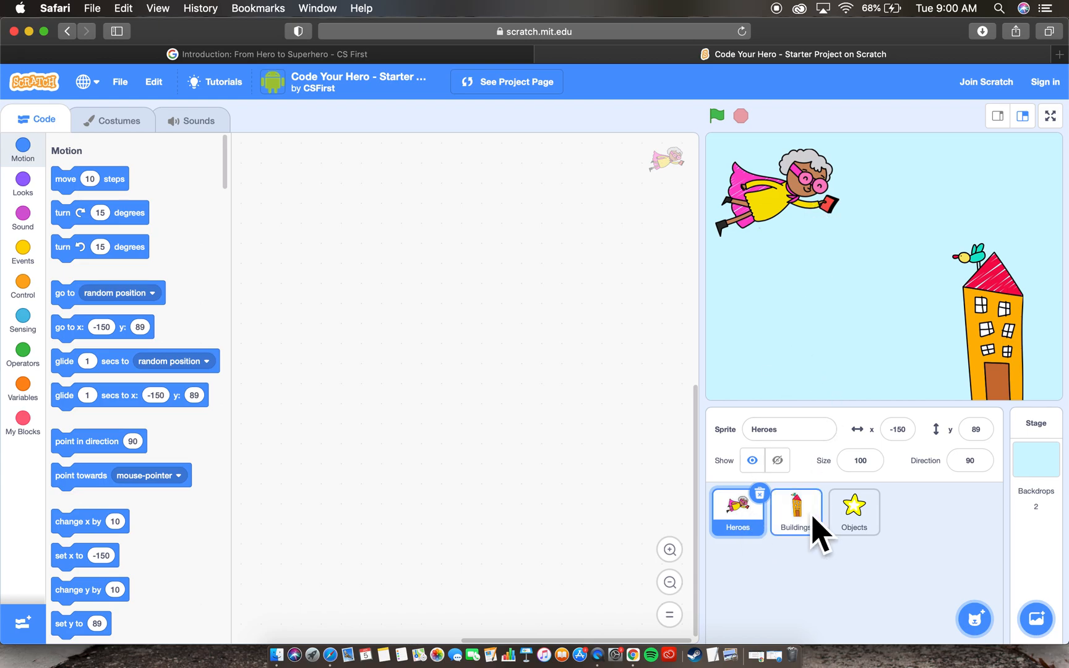
left_click(794, 511)
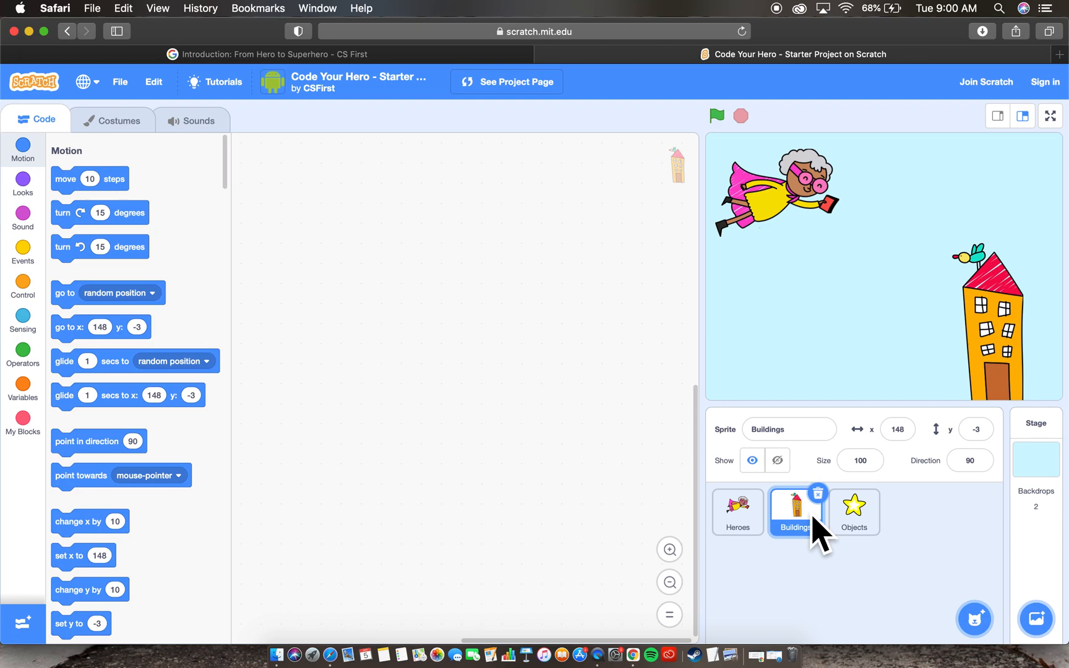
mouse_move(796, 532)
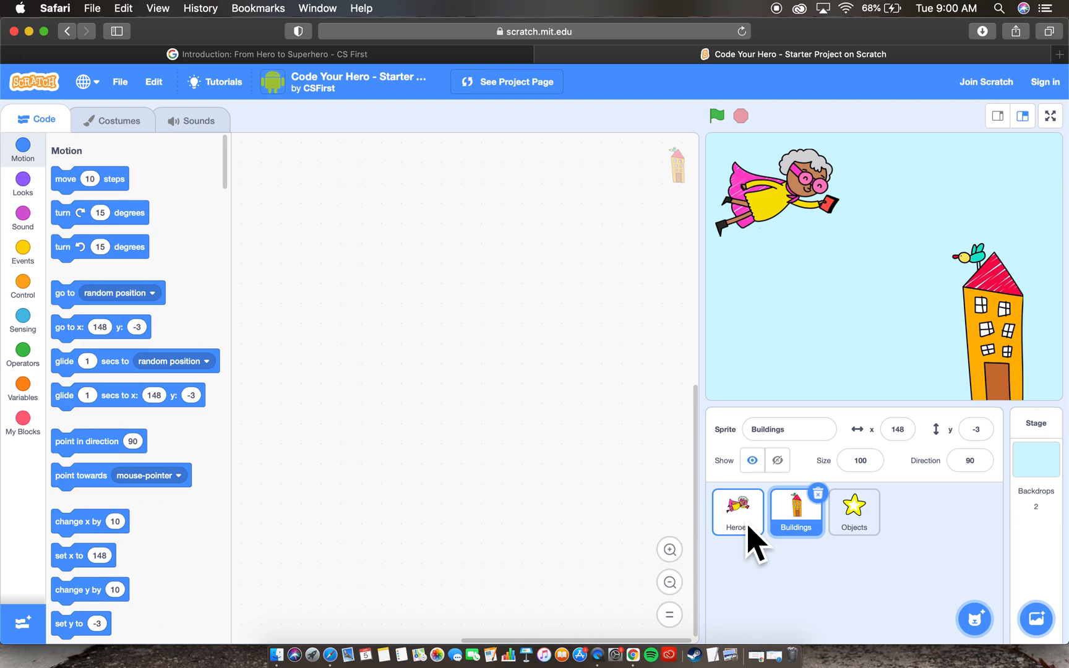
left_click(736, 511)
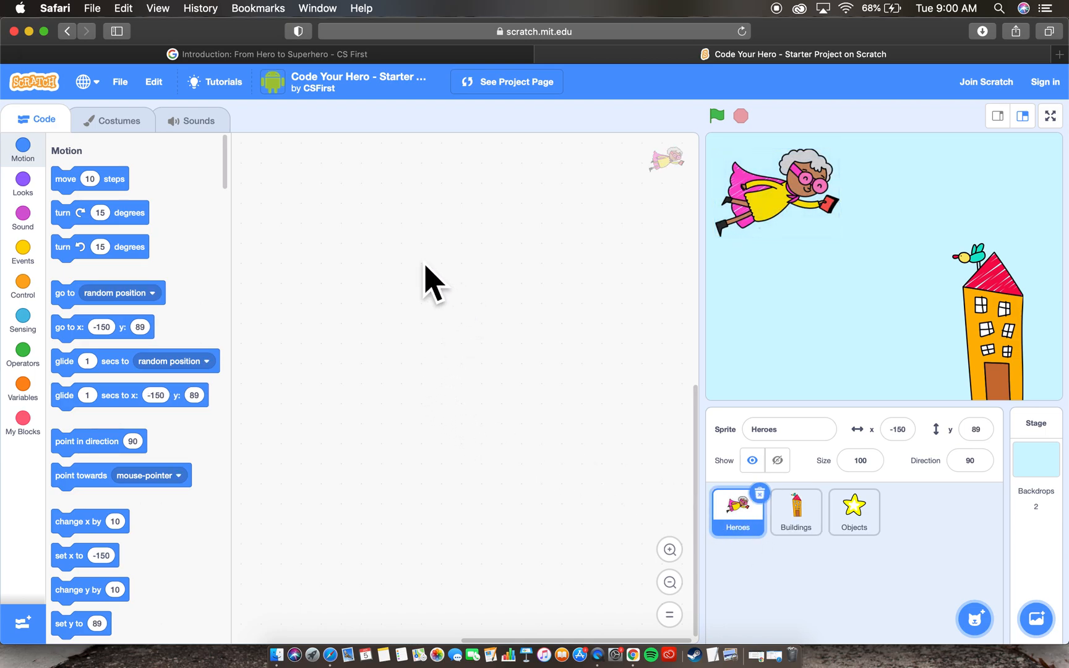
mouse_move(335, 452)
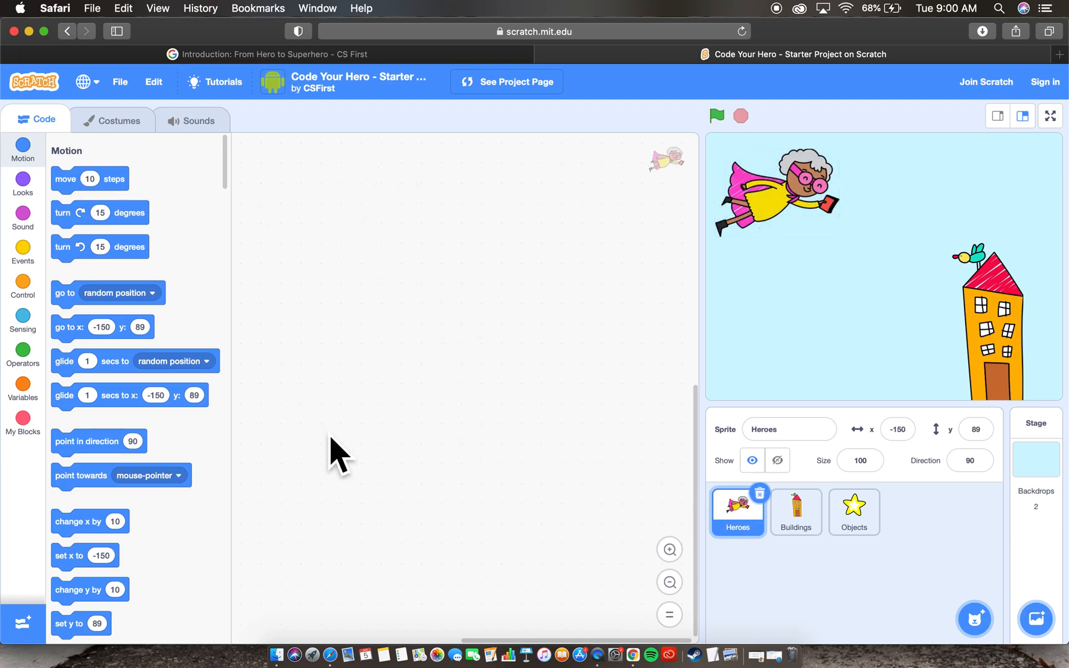
mouse_move(431, 209)
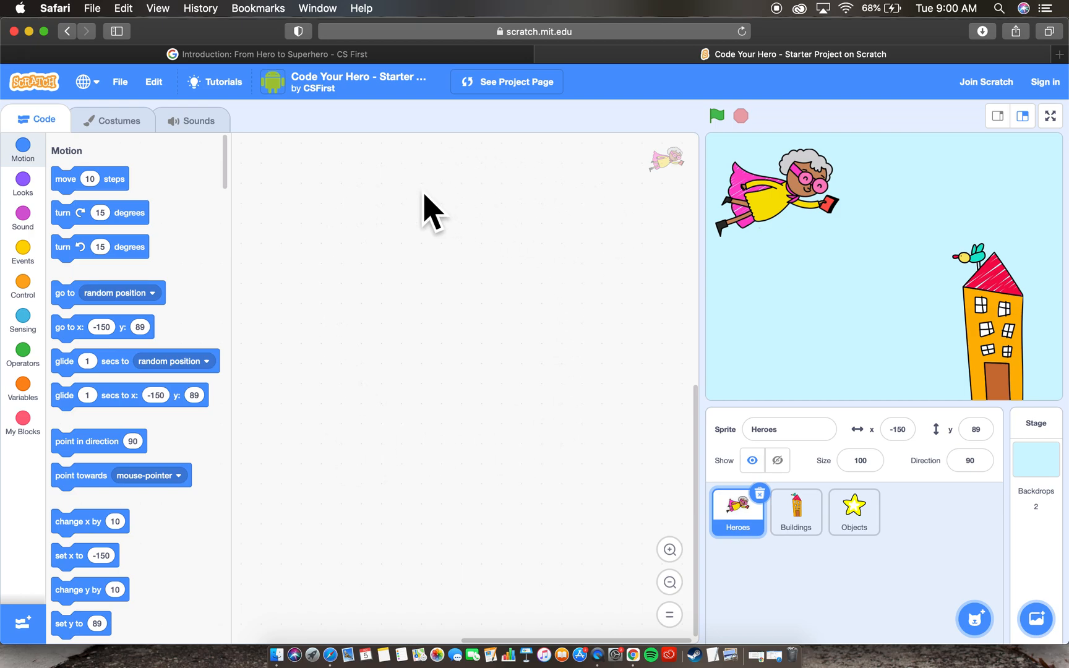
mouse_move(171, 452)
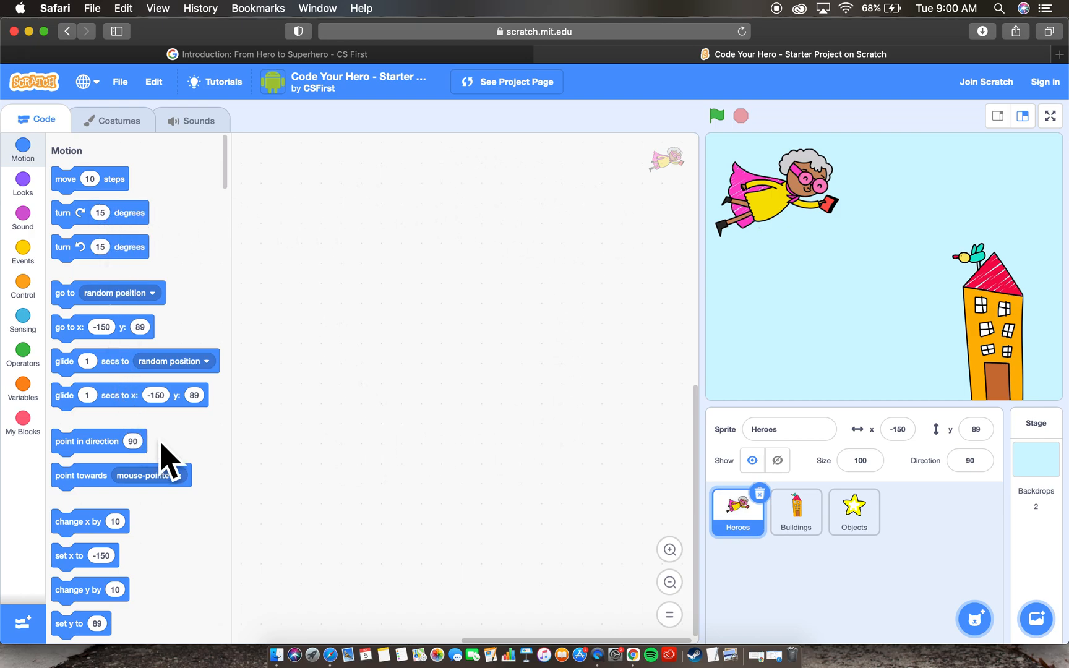
scroll("up", 3)
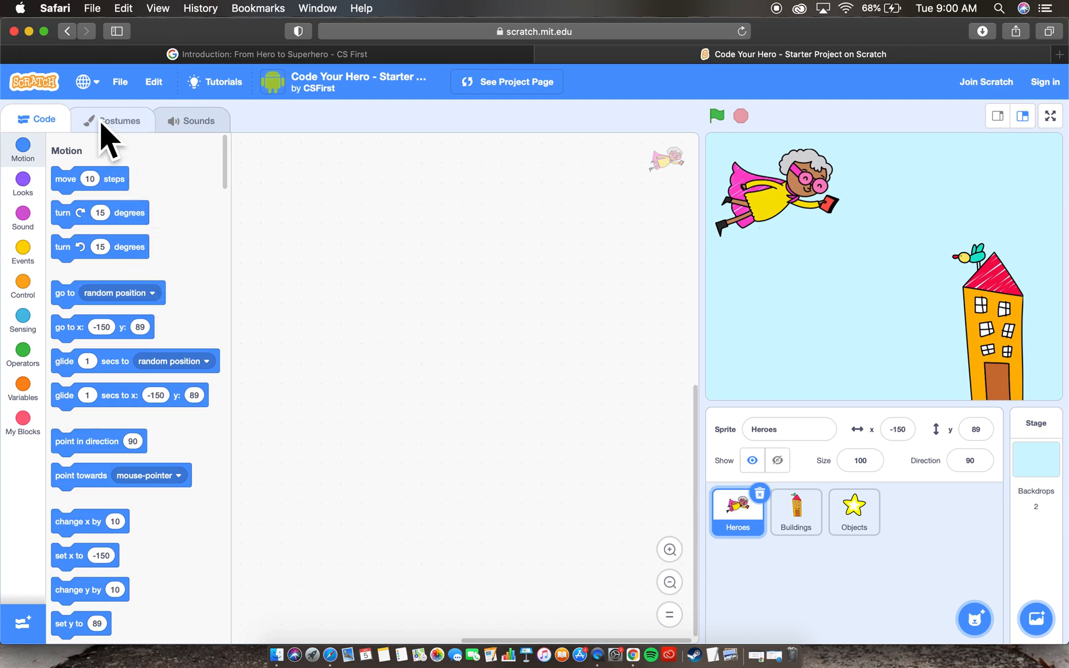
Give the hero sprite the Hero6 costume, the flying dad carrying a baby.
left_click(119, 118)
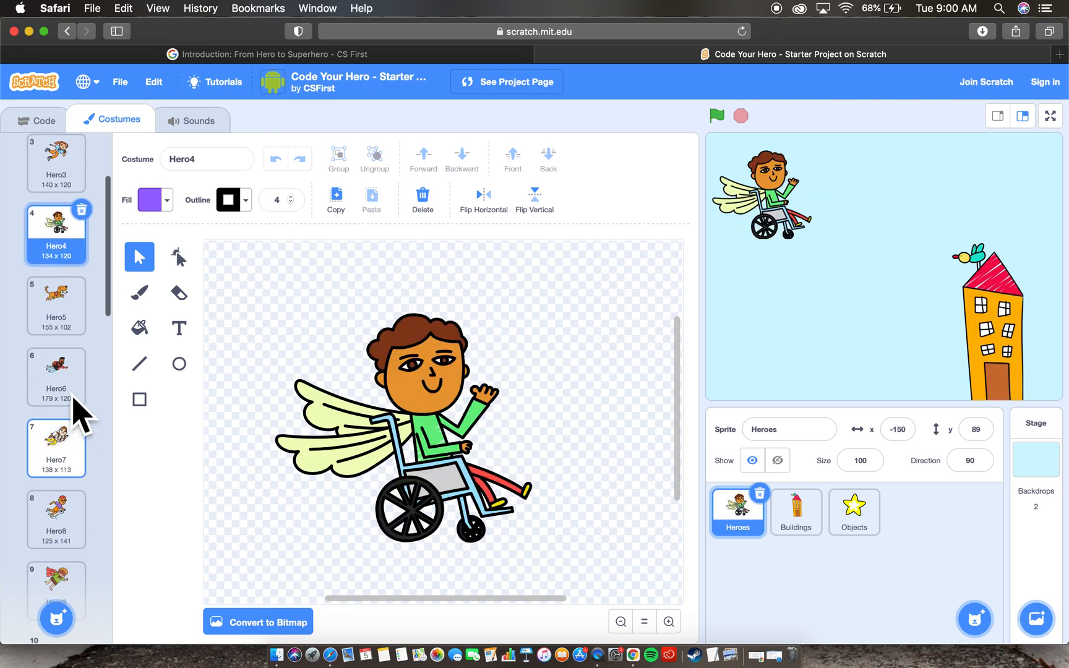
left_click(56, 375)
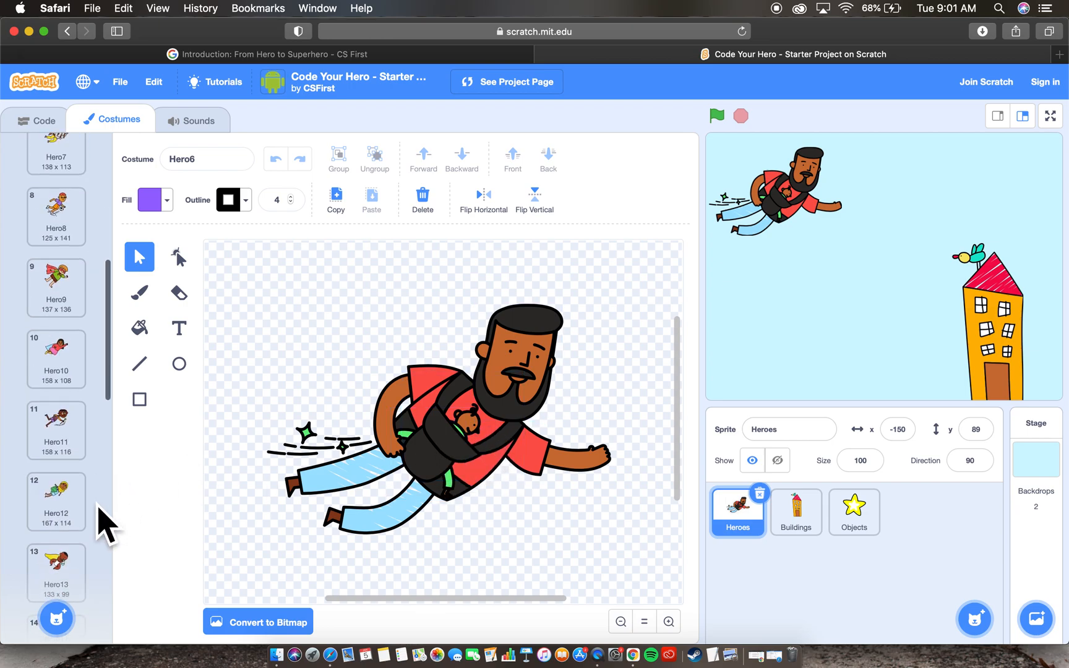
scroll("down", 3)
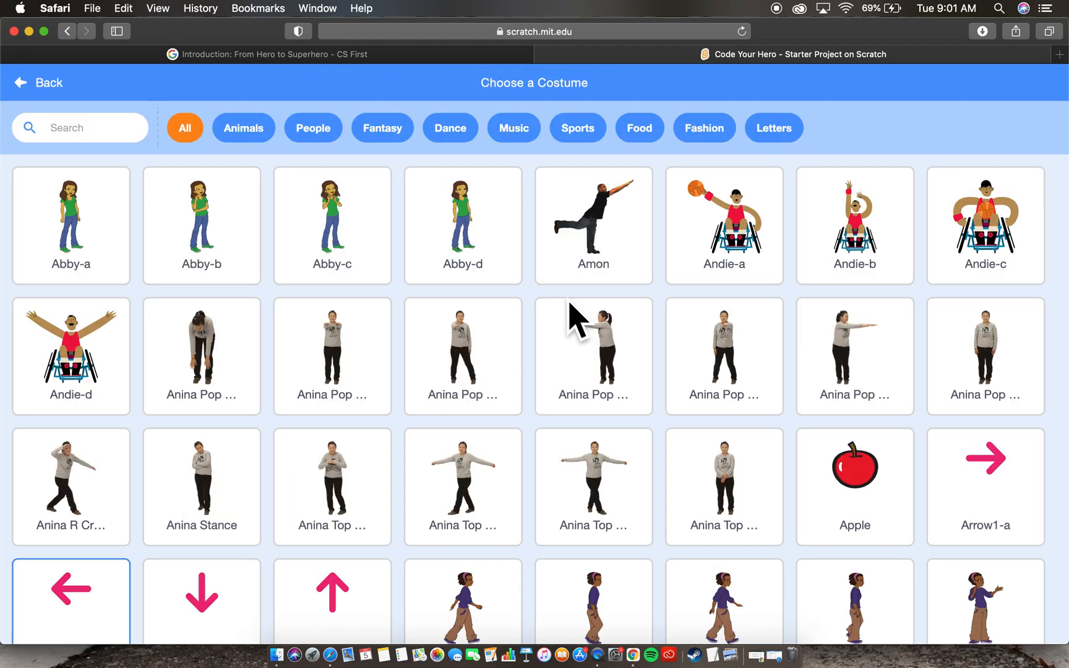
scroll("down", 3)
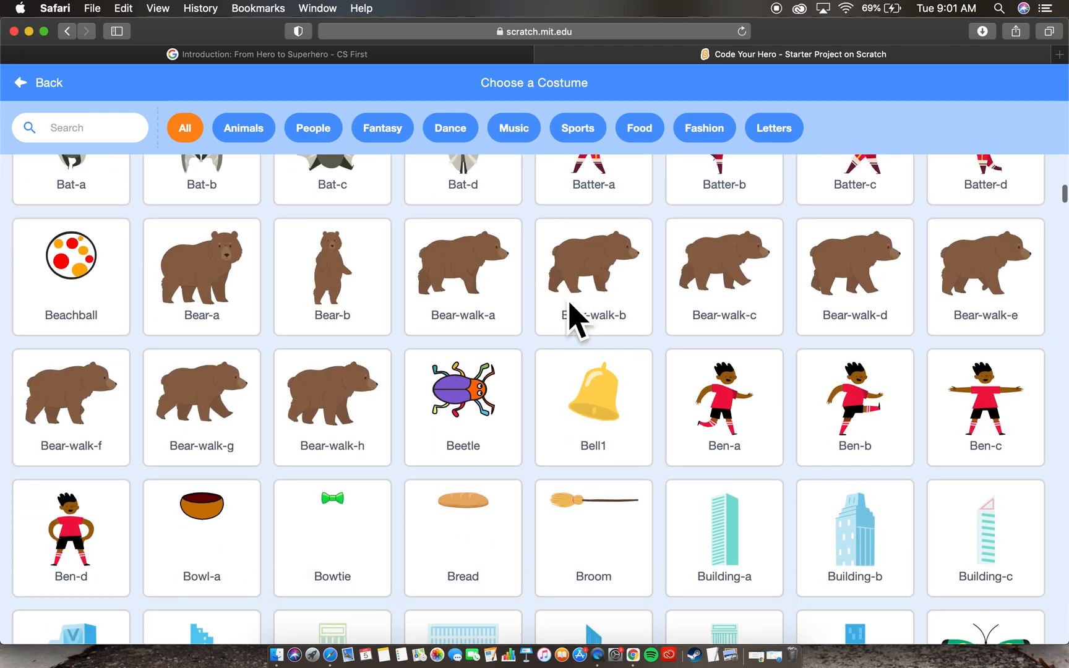
scroll("down", 3)
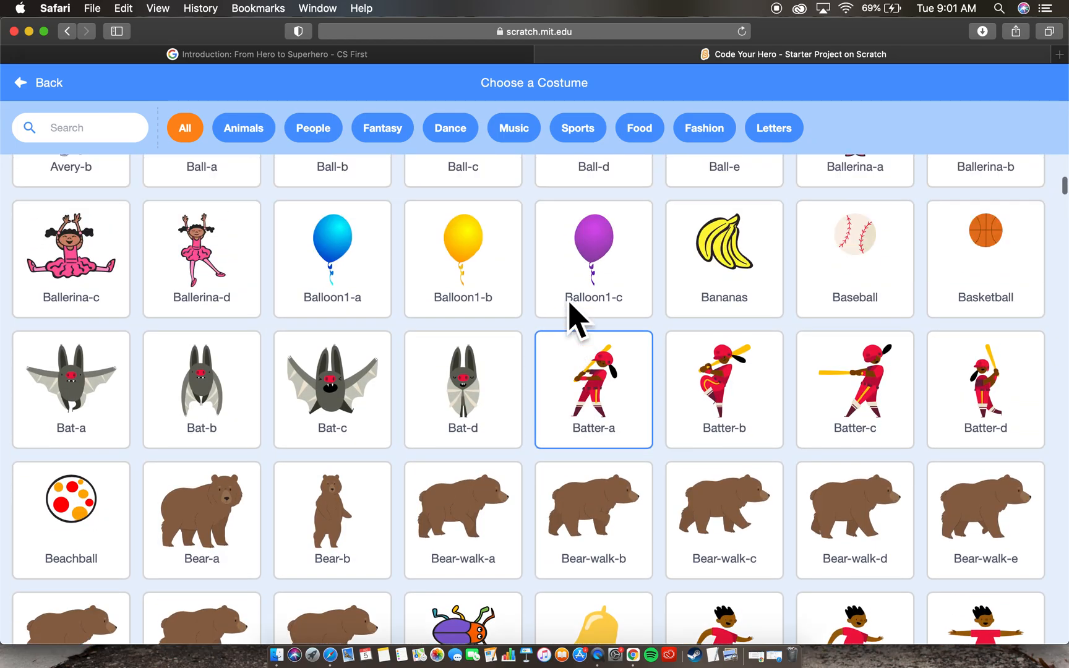
scroll("down", 3)
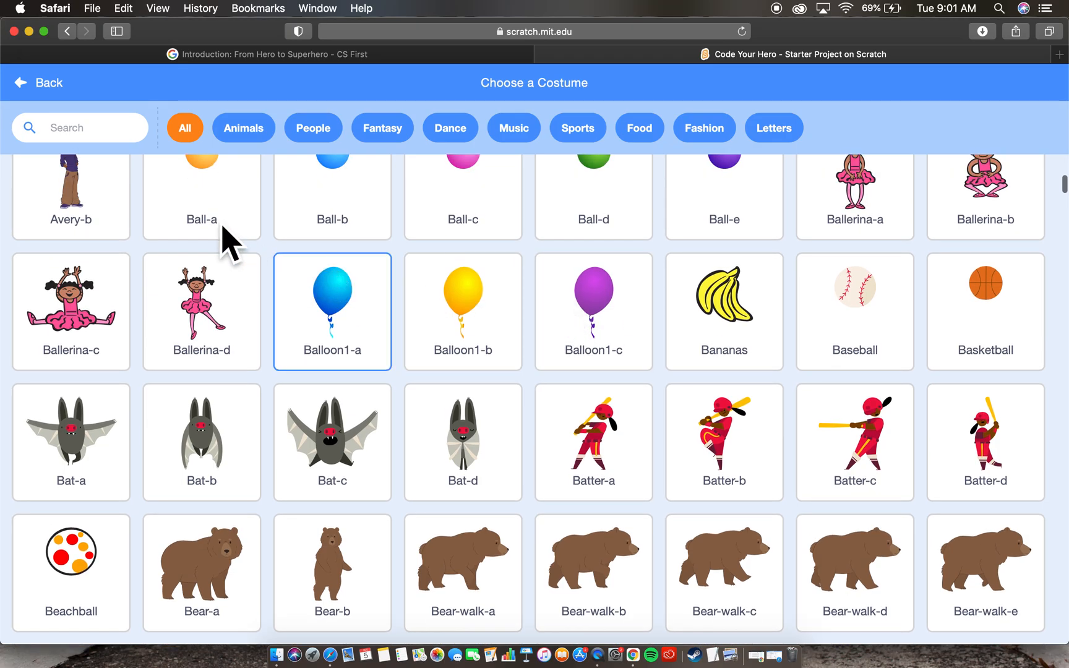
scroll("down", 3)
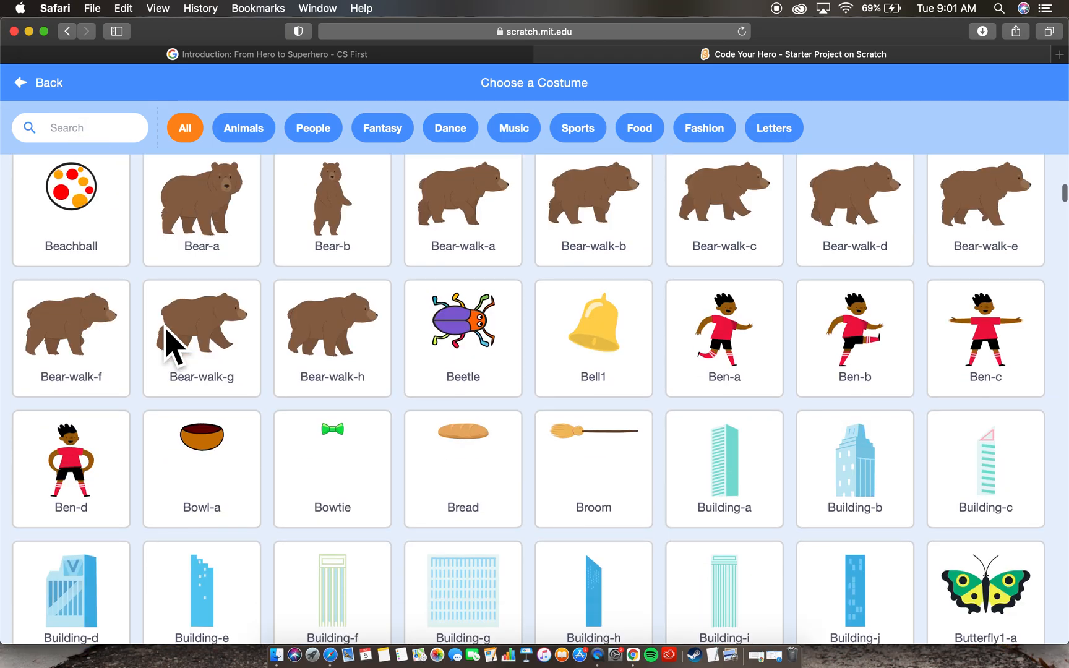
scroll("down", 3)
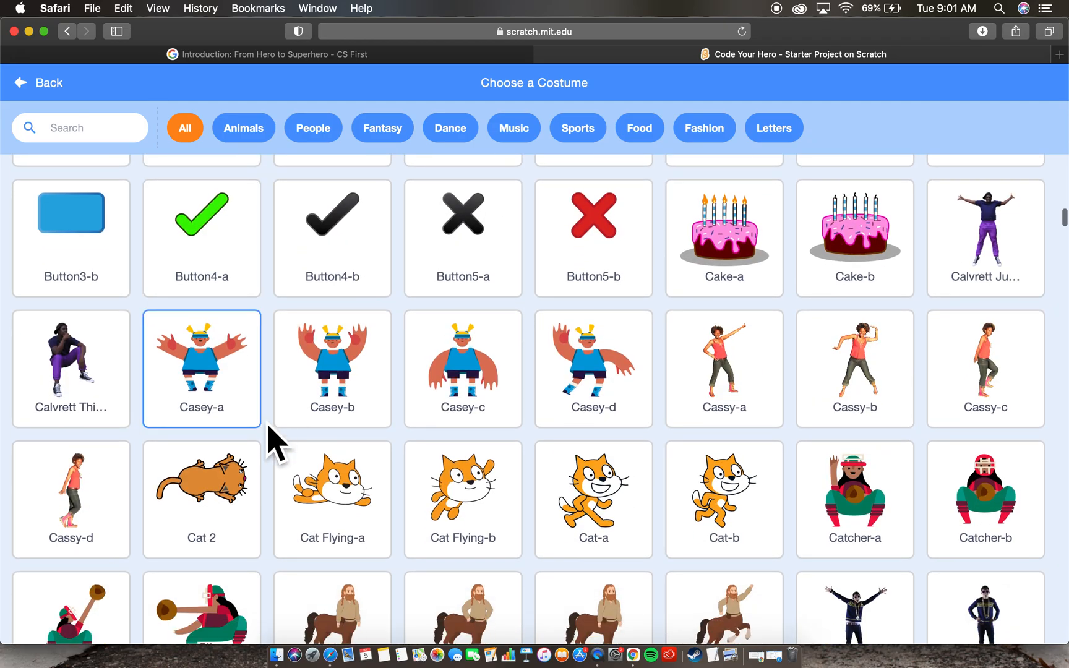
scroll("down", 3)
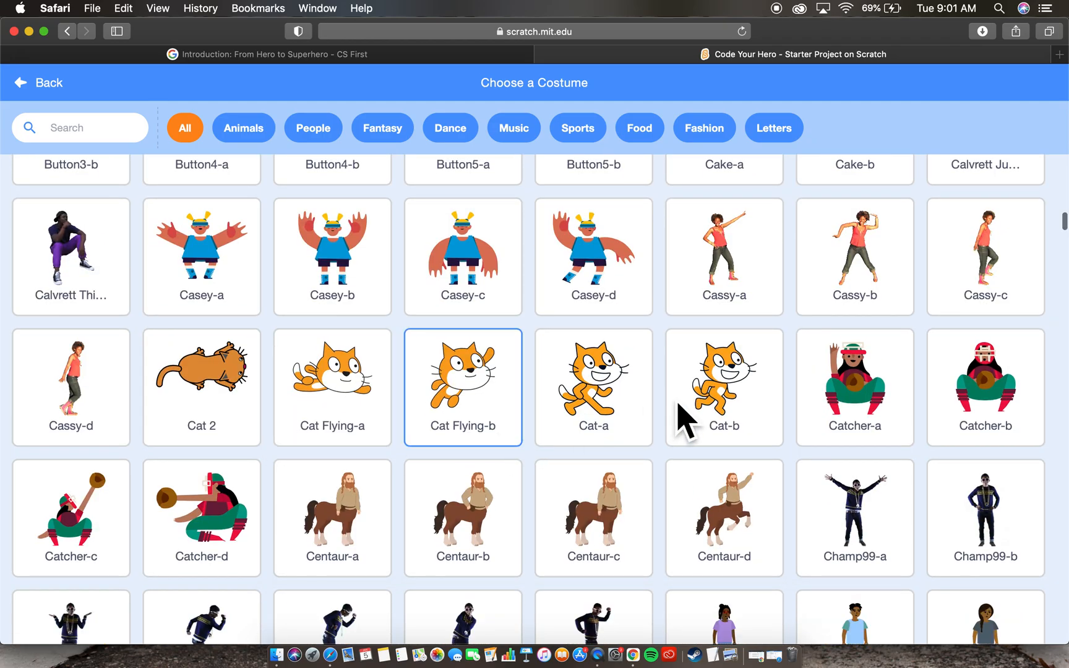
scroll("down", 3)
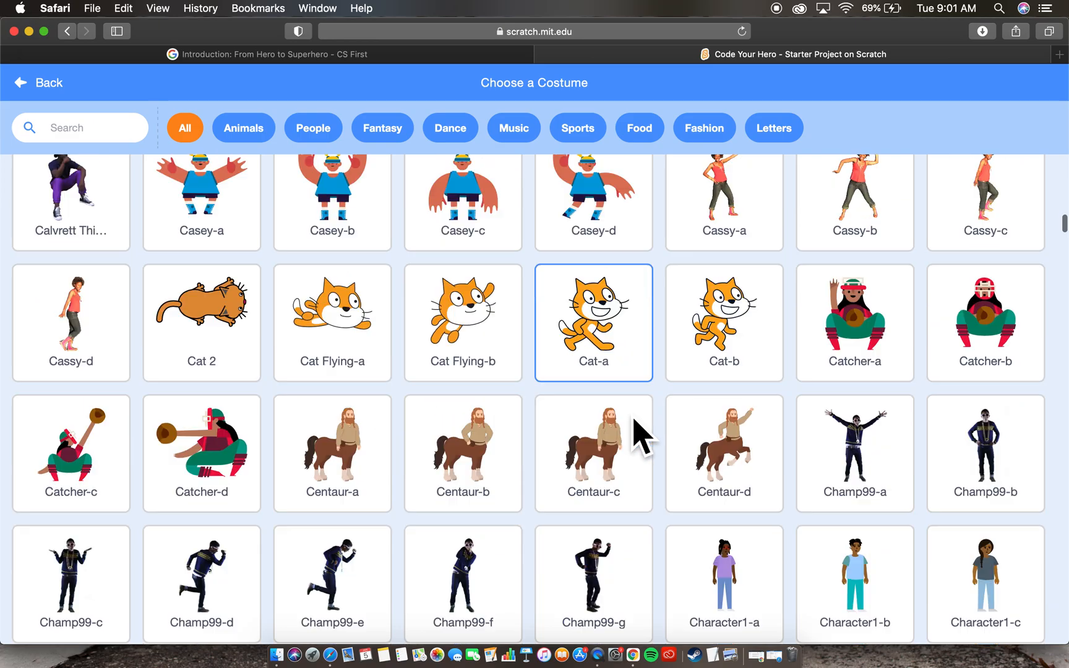
scroll("down", 3)
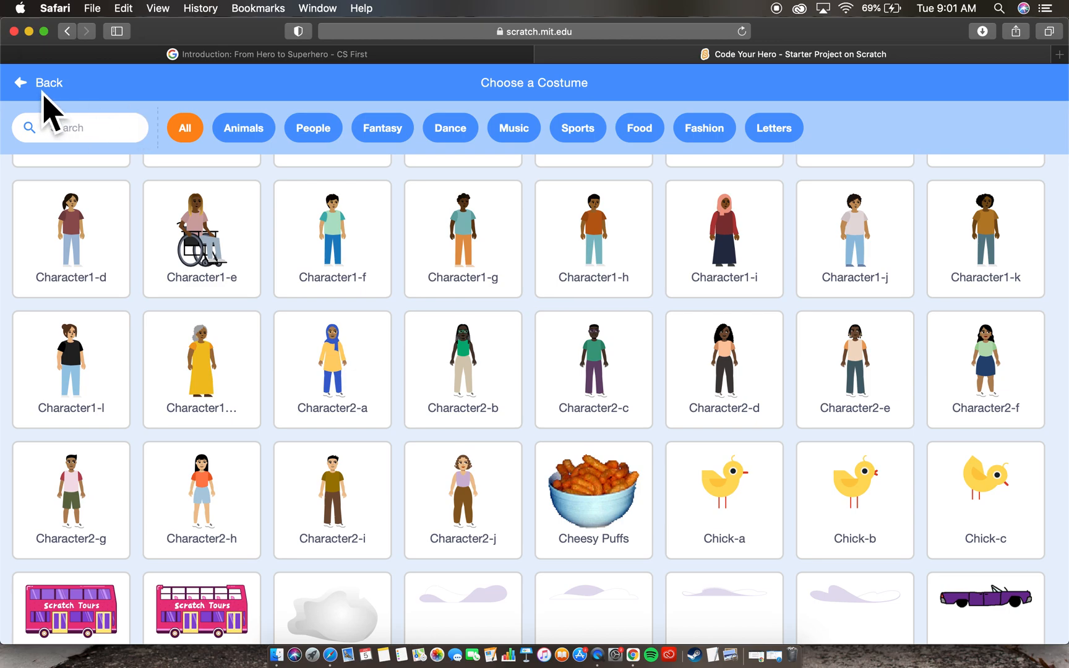
Leave the costume library without choosing, returning to the Hero6 costume editor.
left_click(38, 83)
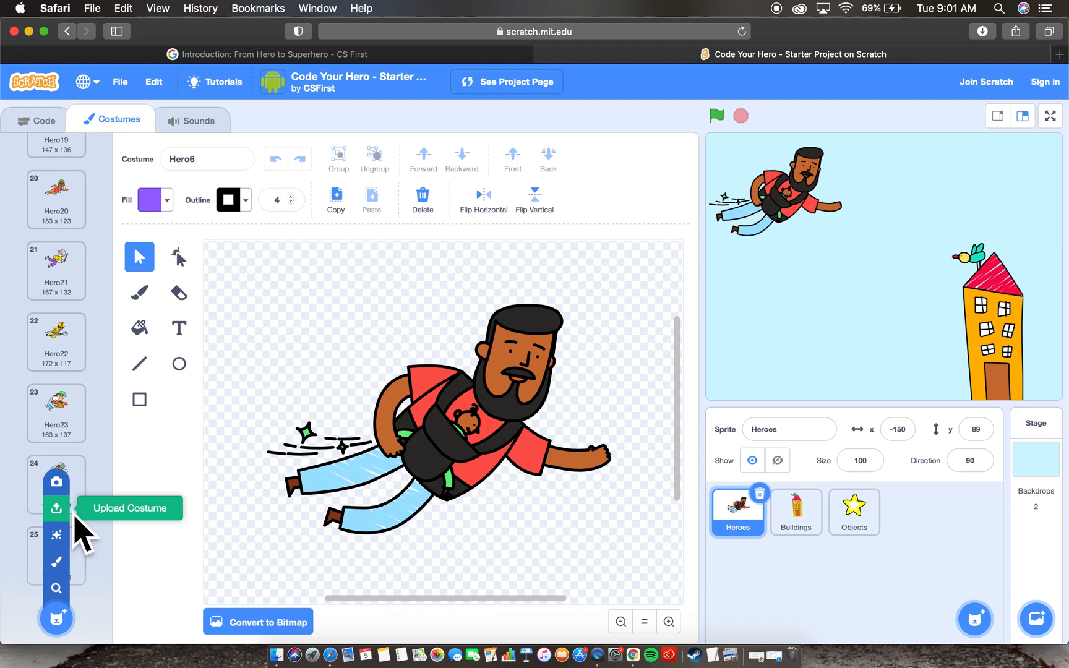
mouse_move(86, 539)
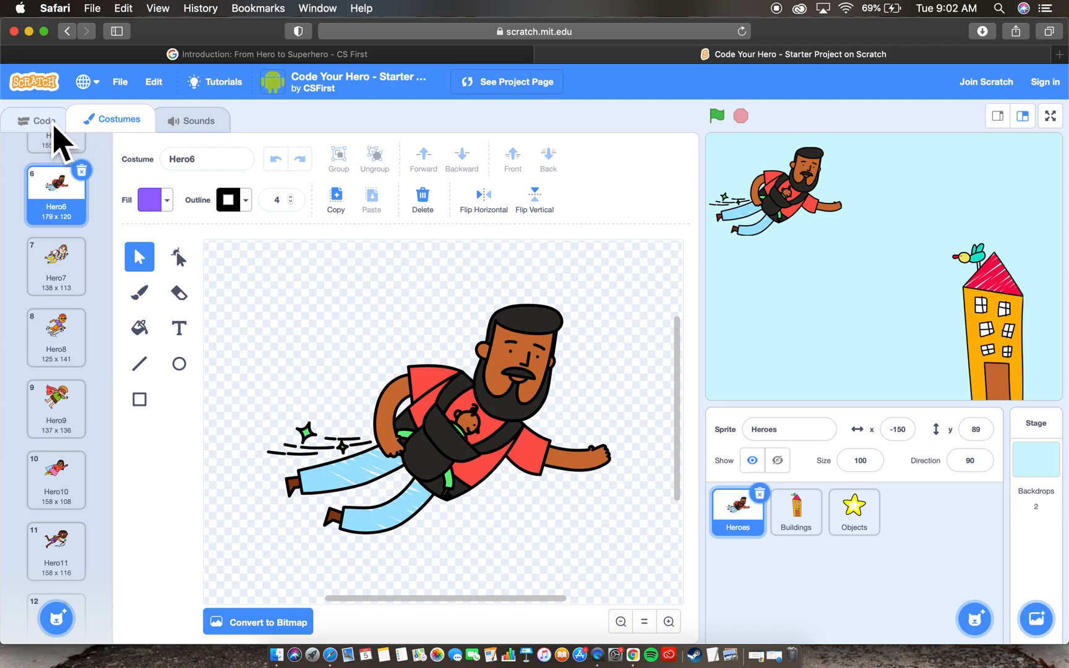
Return to the hero sprite's empty code workspace with motion blocks listed.
left_click(43, 119)
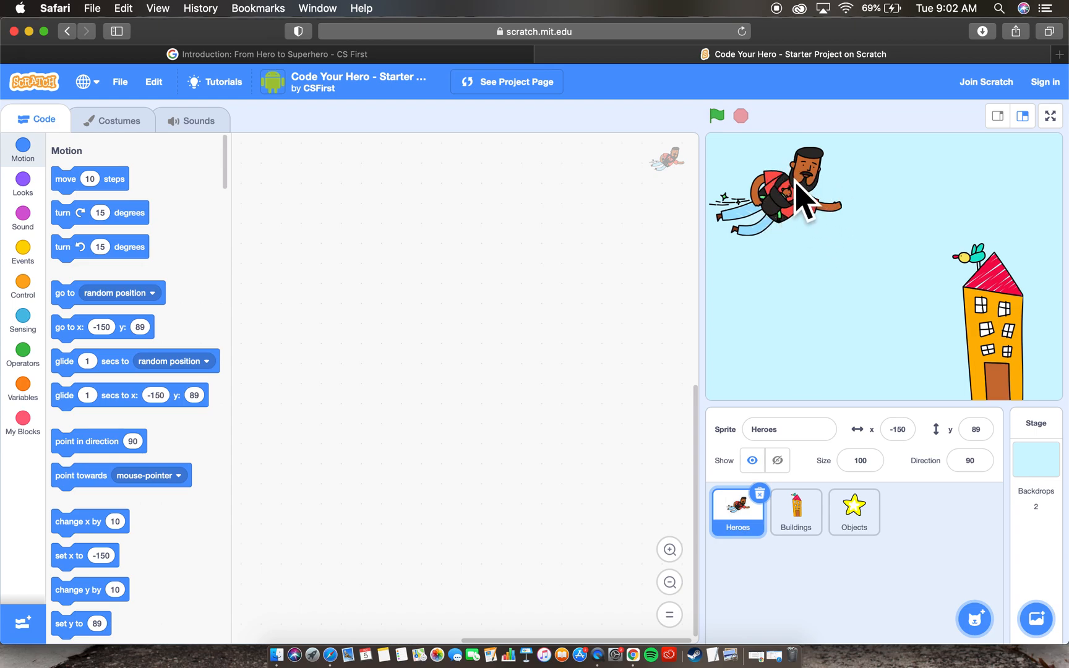
mouse_move(532, 262)
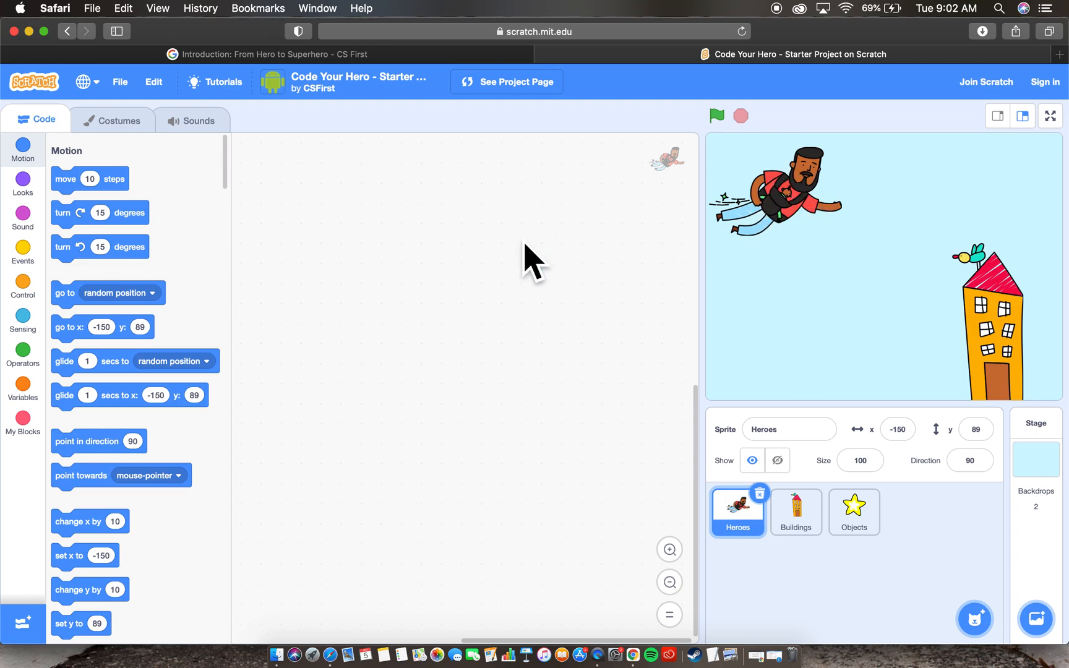
mouse_move(513, 268)
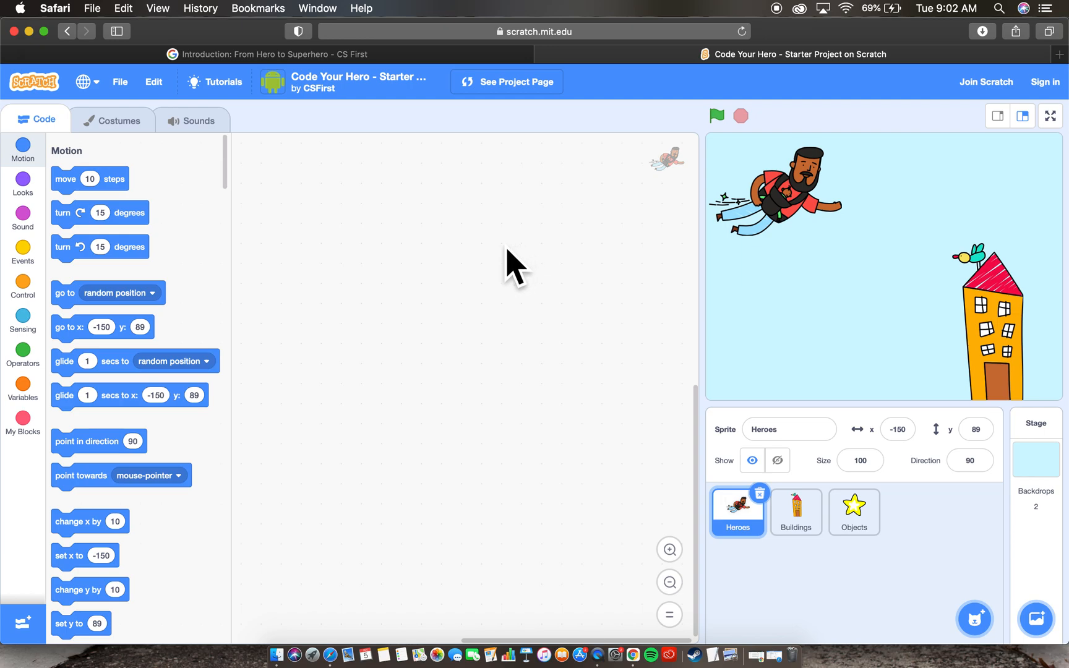
mouse_move(391, 279)
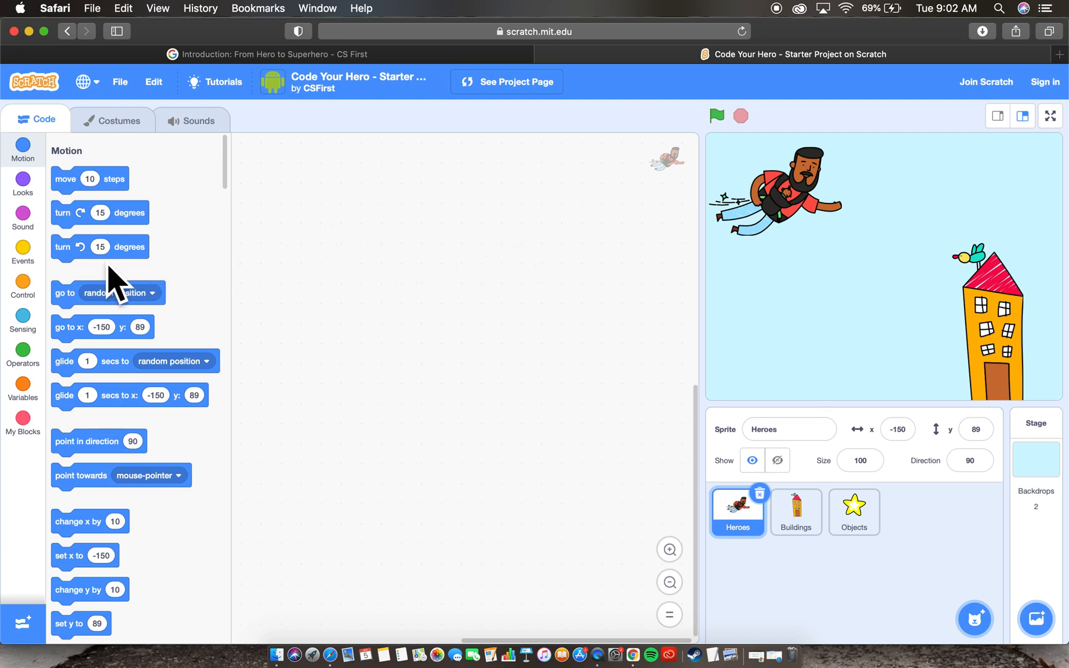
mouse_move(771, 198)
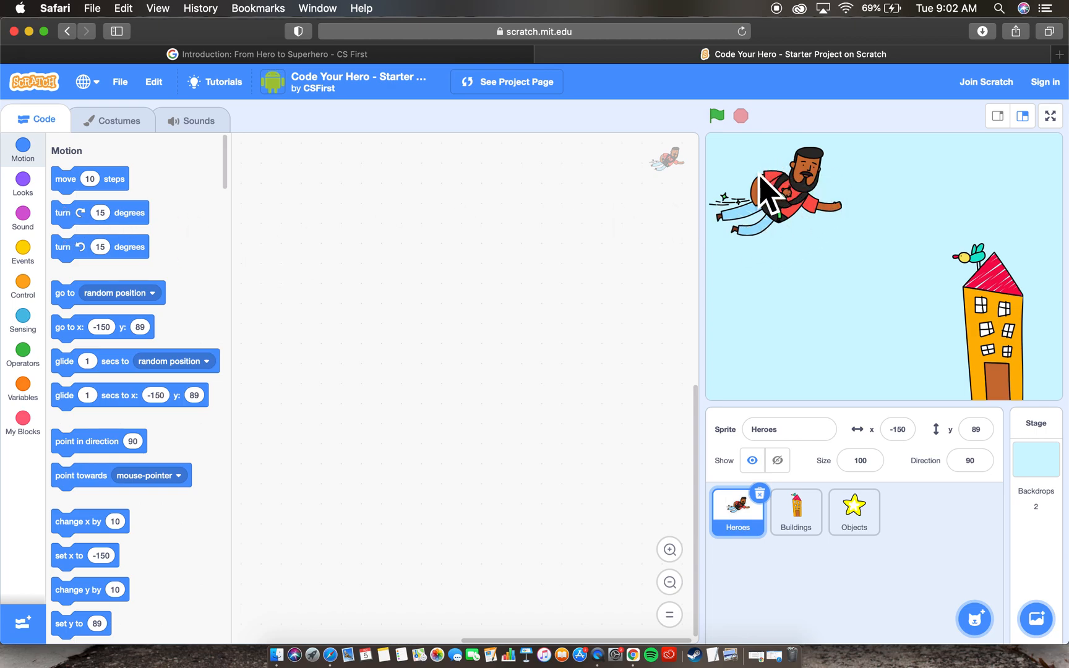
mouse_move(737, 229)
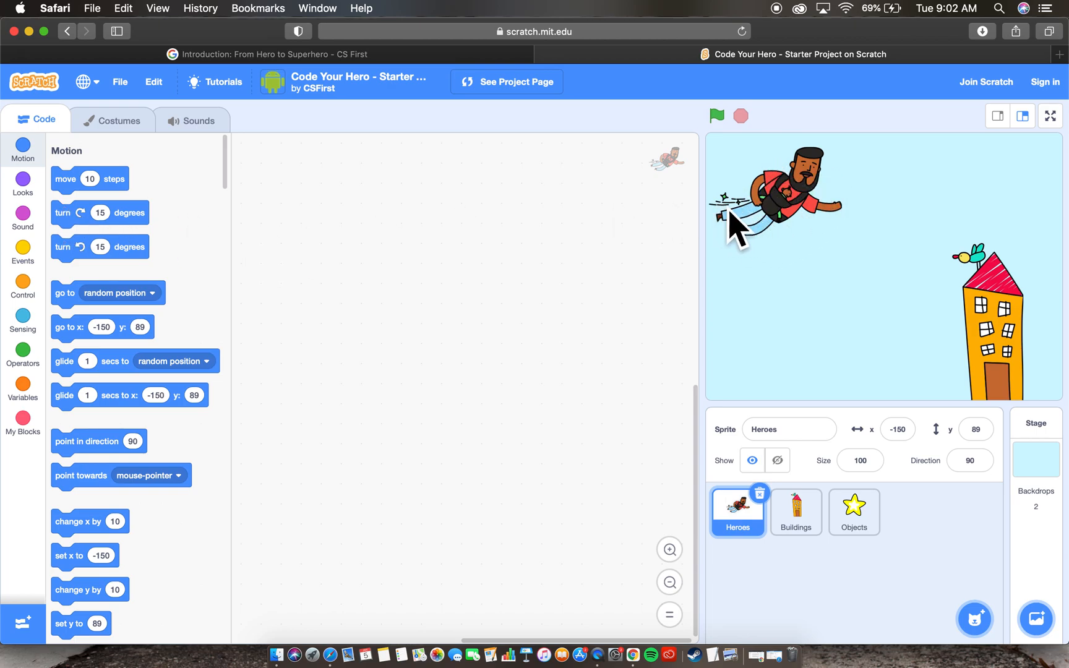
mouse_move(993, 278)
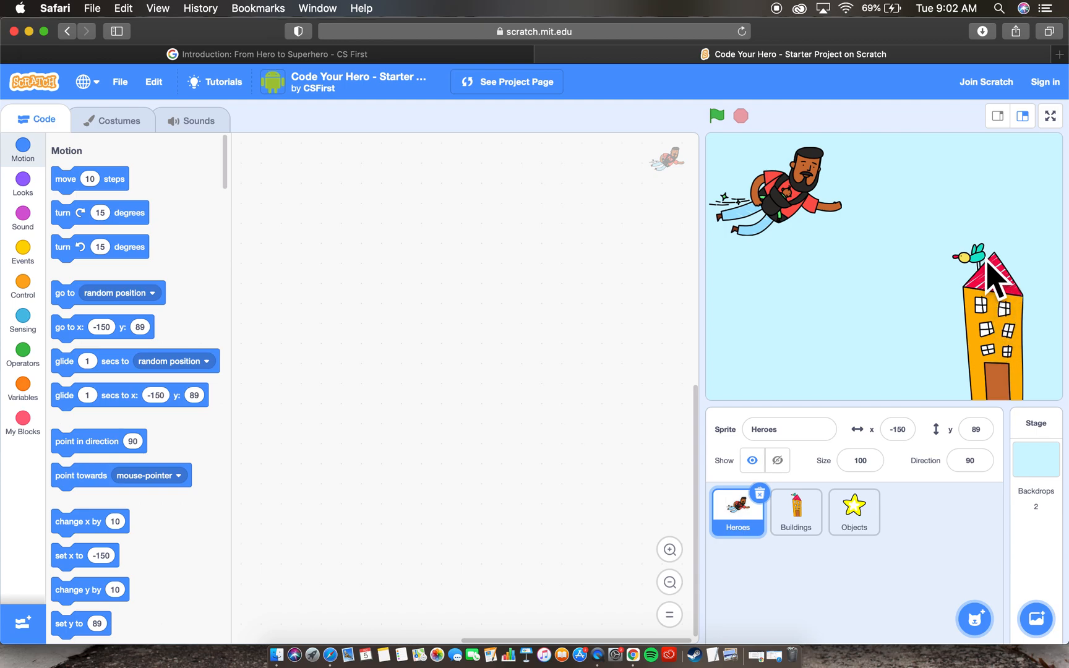
mouse_move(1029, 402)
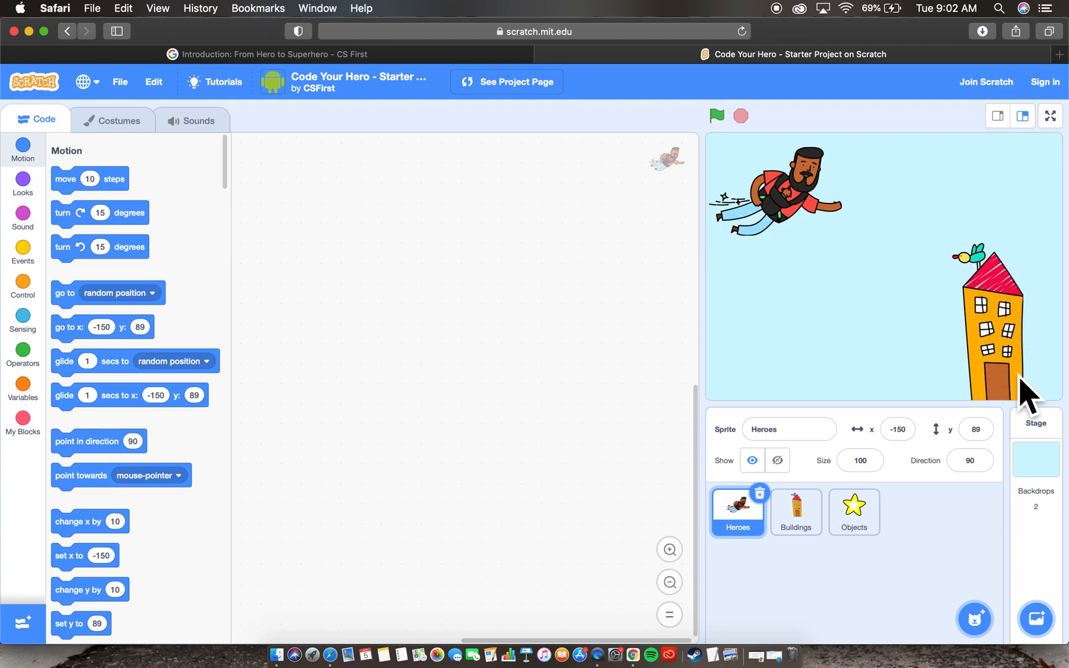
mouse_move(981, 266)
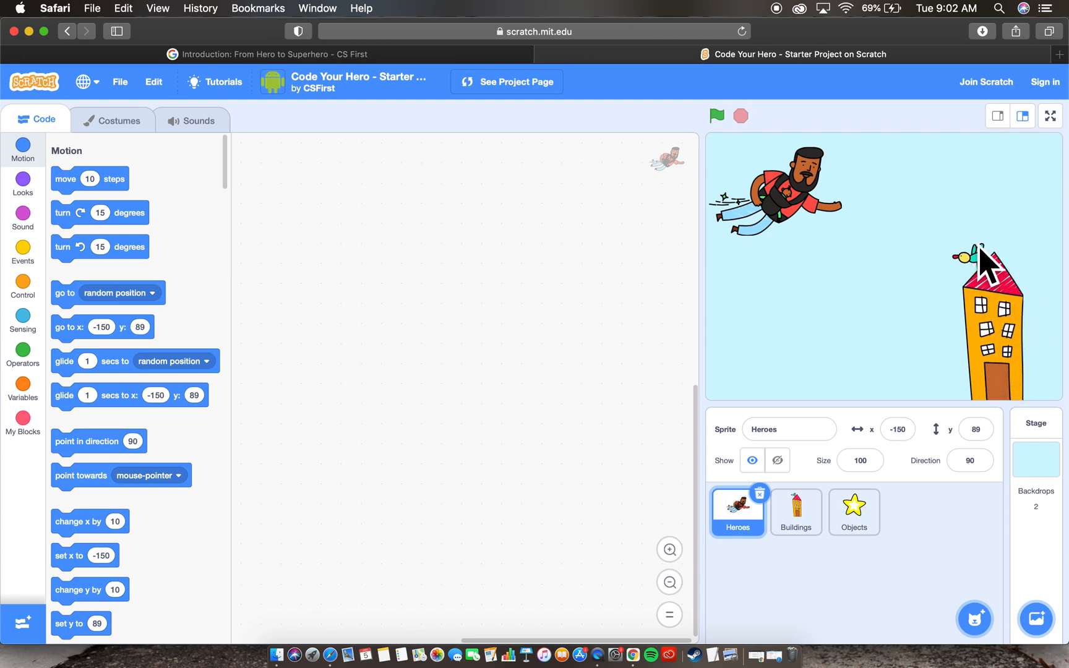
mouse_move(985, 316)
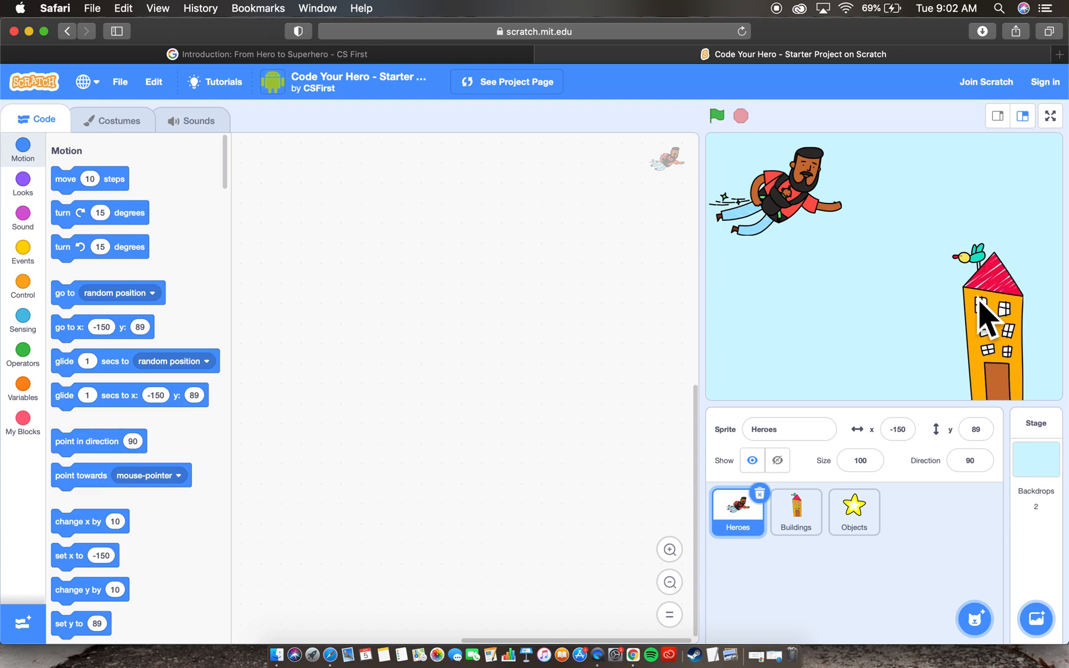
mouse_move(960, 269)
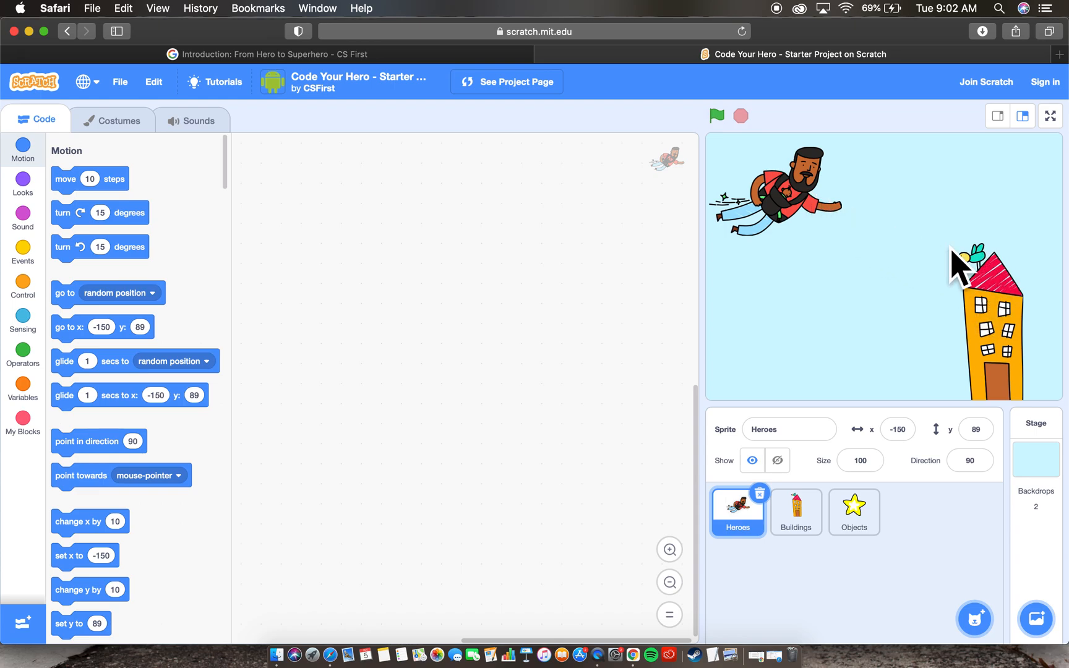
mouse_move(971, 278)
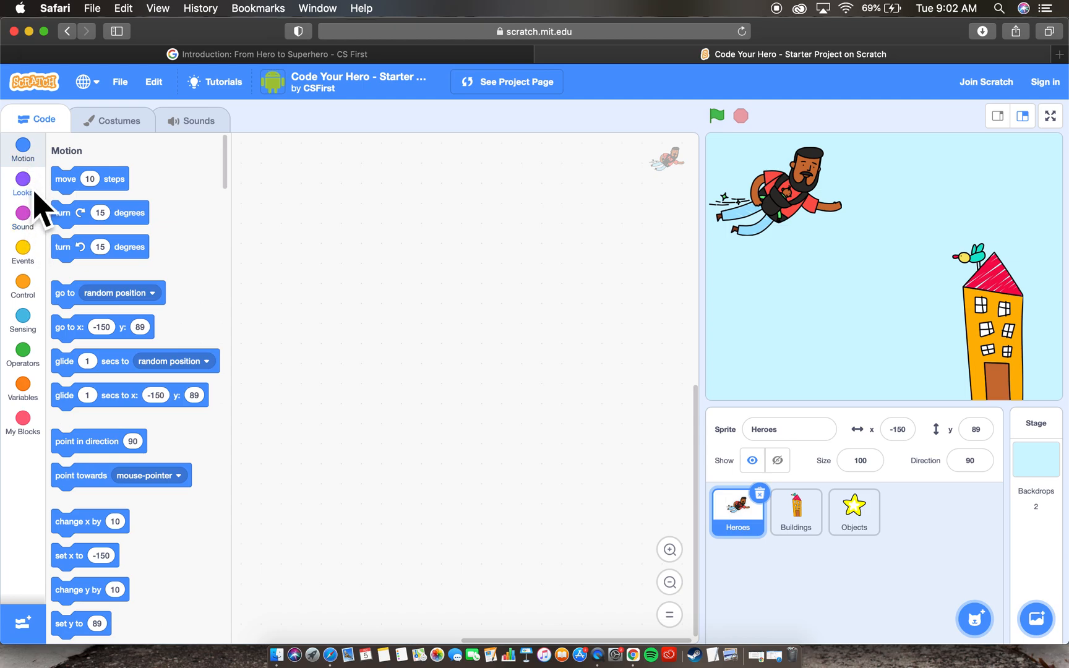
Place a 'say Hello! for 2 seconds' Looks block in the code area and try it.
left_click(22, 217)
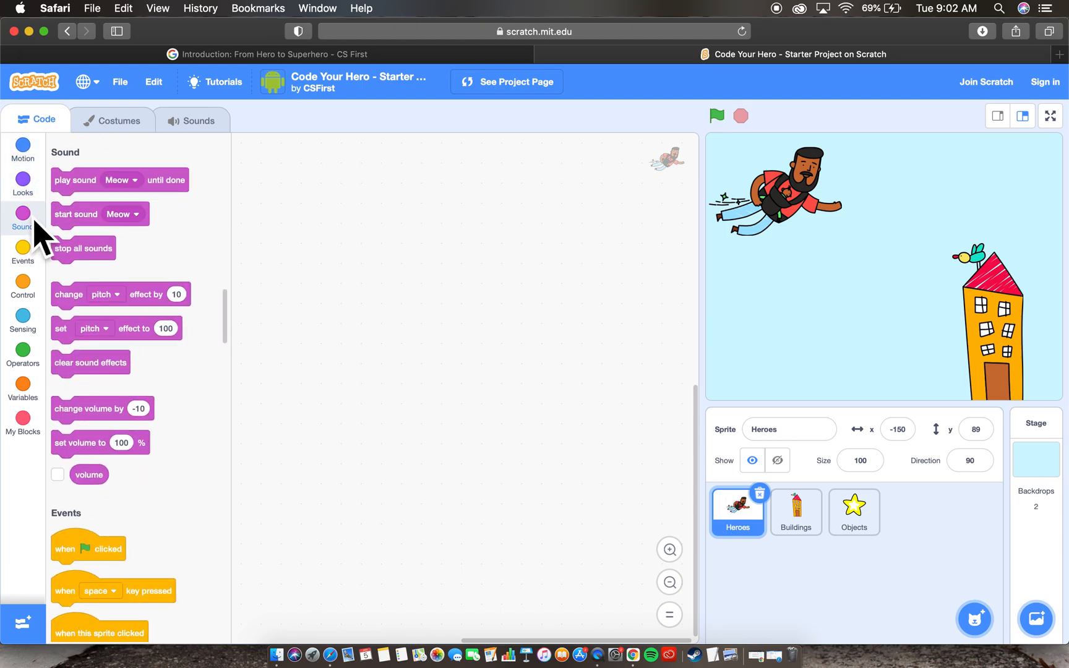
left_click(22, 253)
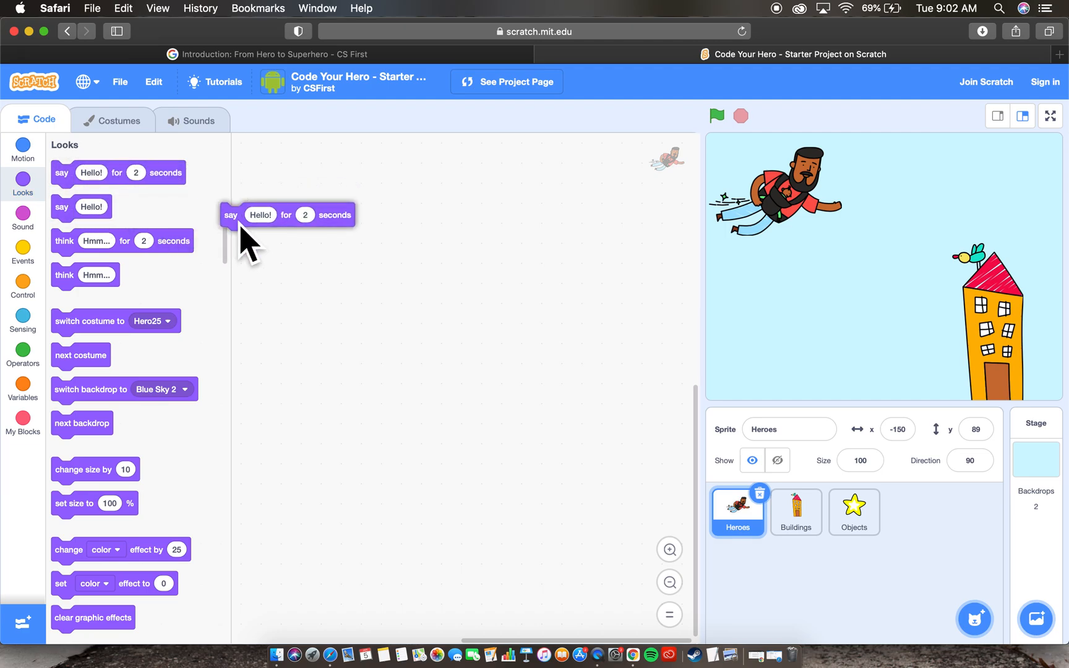
left_click_drag(232, 214, 299, 189)
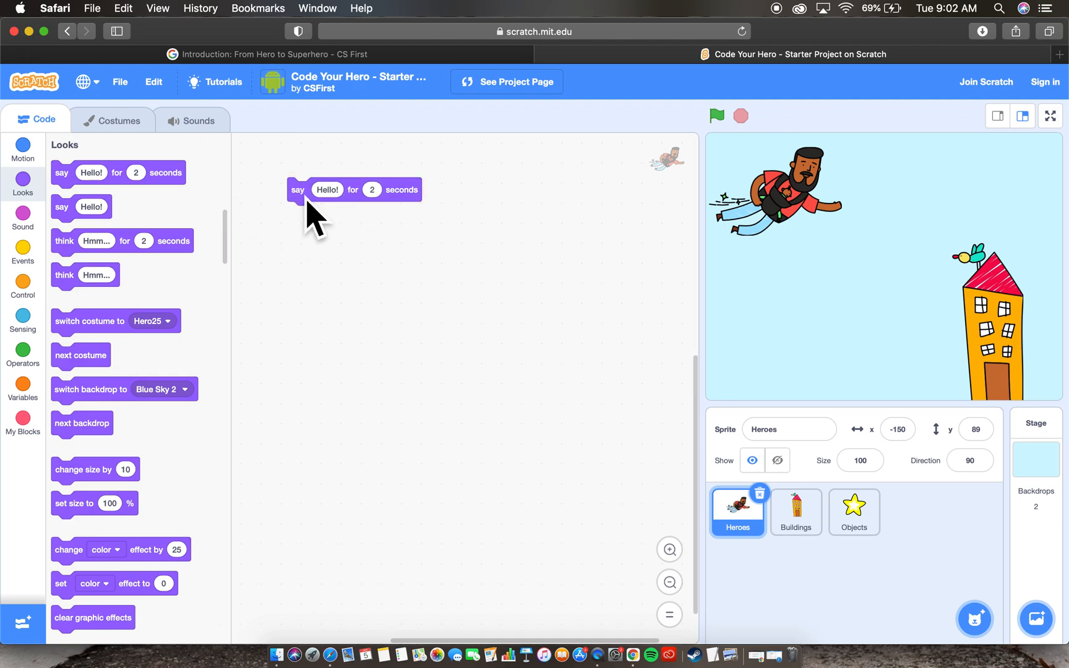
mouse_move(366, 232)
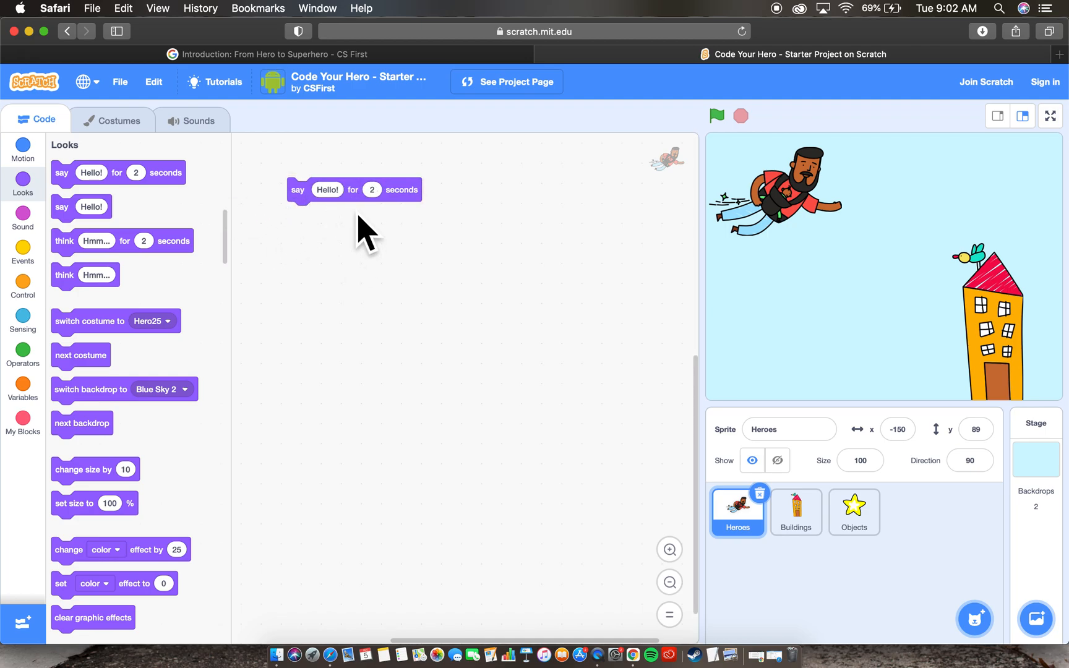
mouse_move(429, 215)
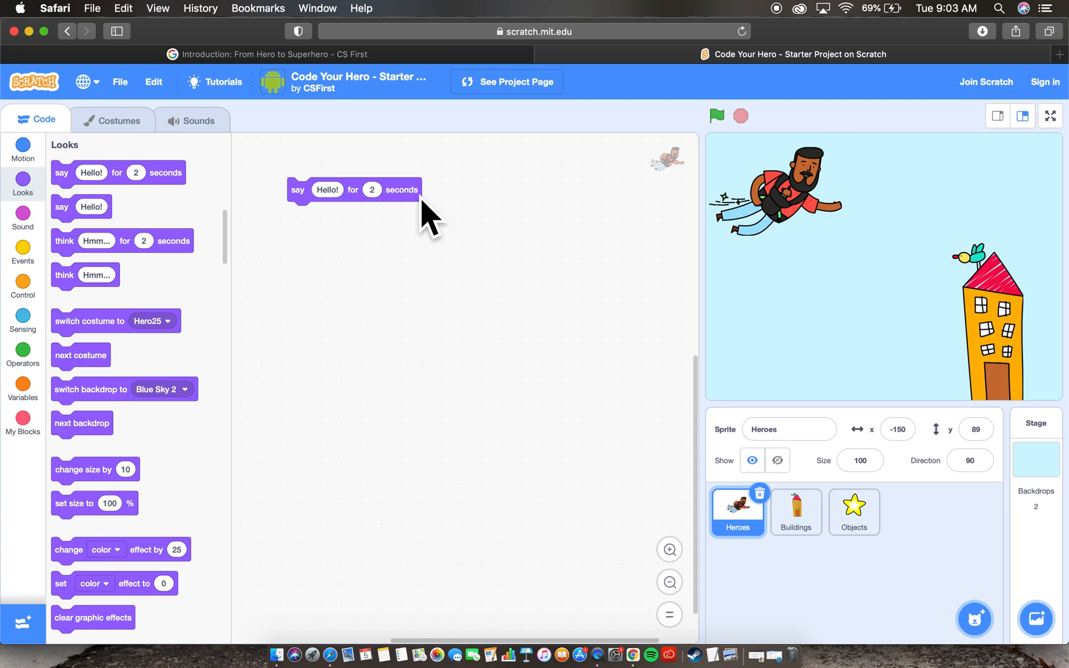
left_click(354, 189)
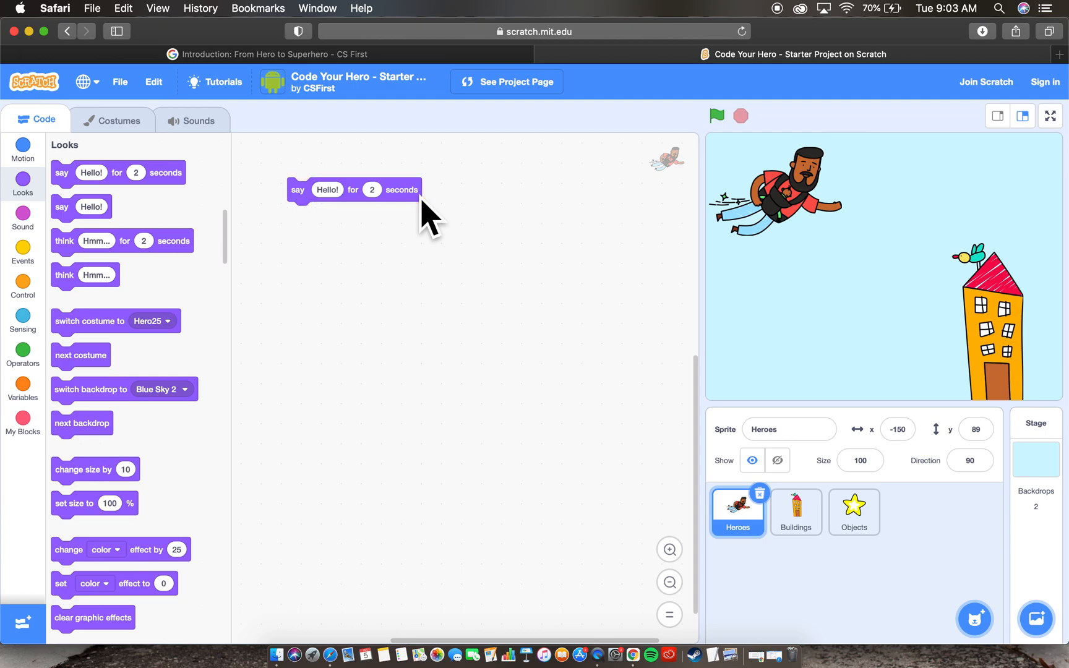
mouse_move(126, 202)
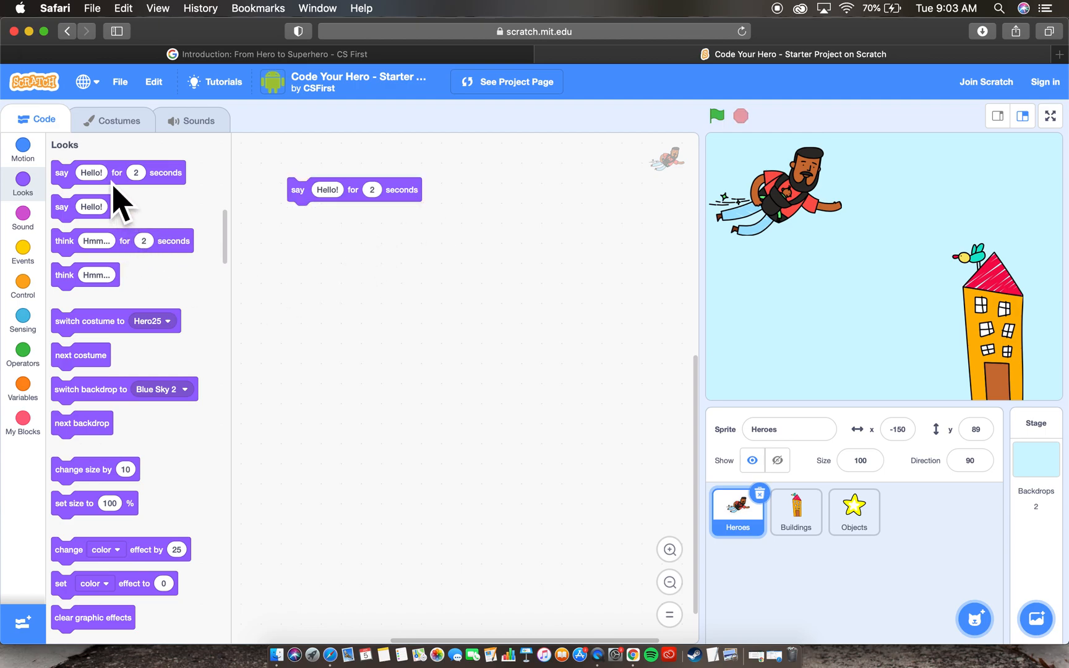
Snap a second say block reading 'I am here to help!' under Hello! and run both.
left_click_drag(119, 172, 357, 235)
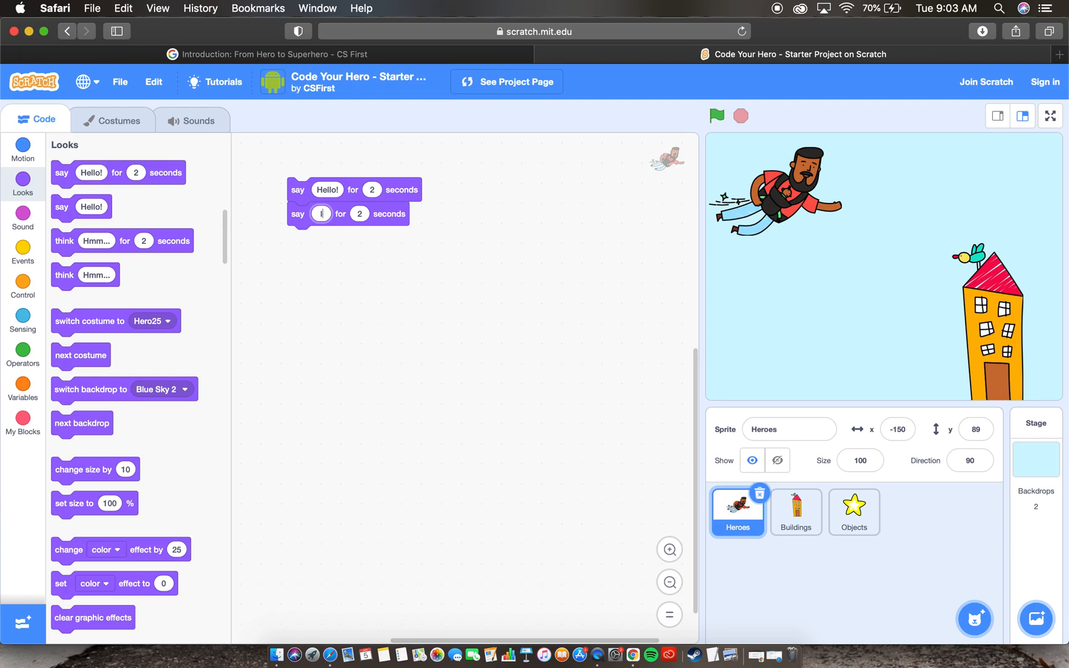
type("I am here to help!")
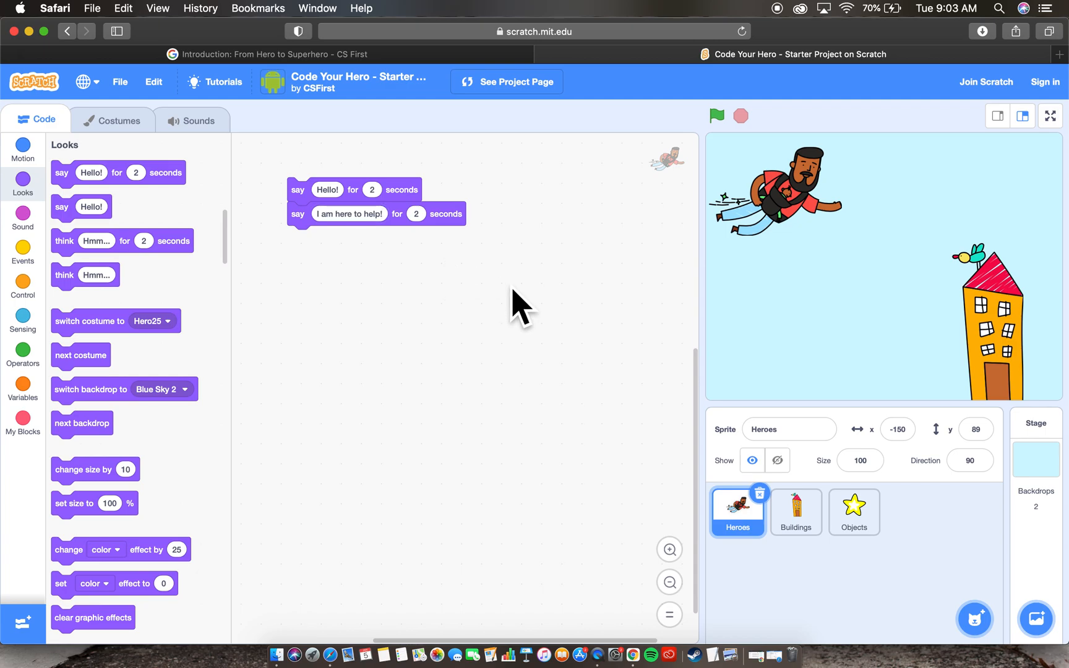
mouse_move(431, 218)
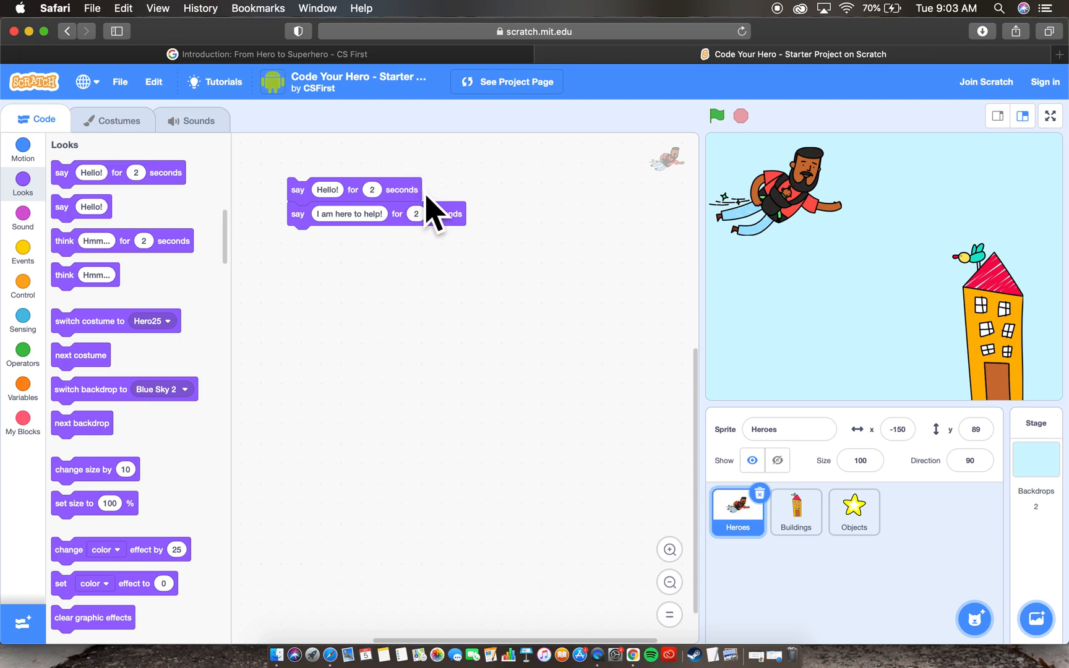
mouse_move(427, 212)
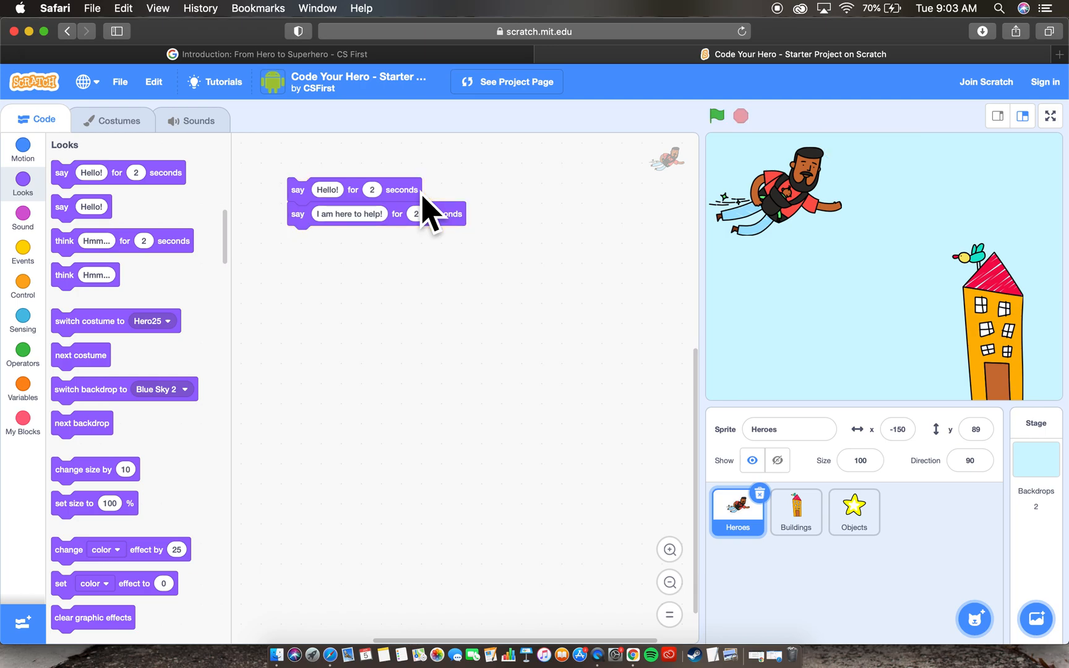
left_click(416, 213)
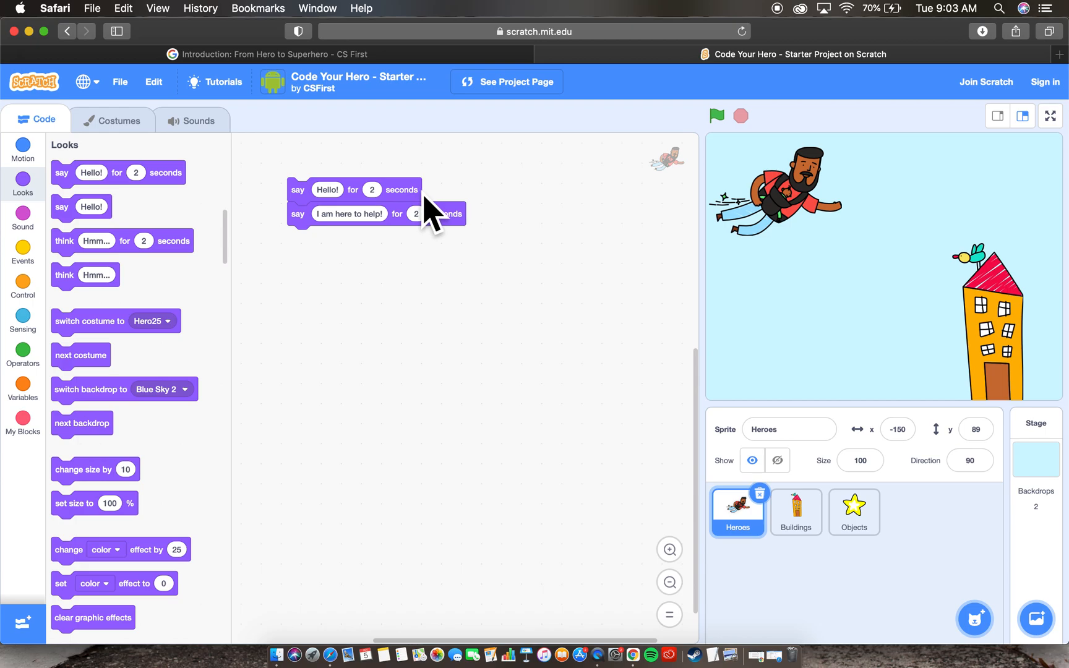
mouse_move(778, 198)
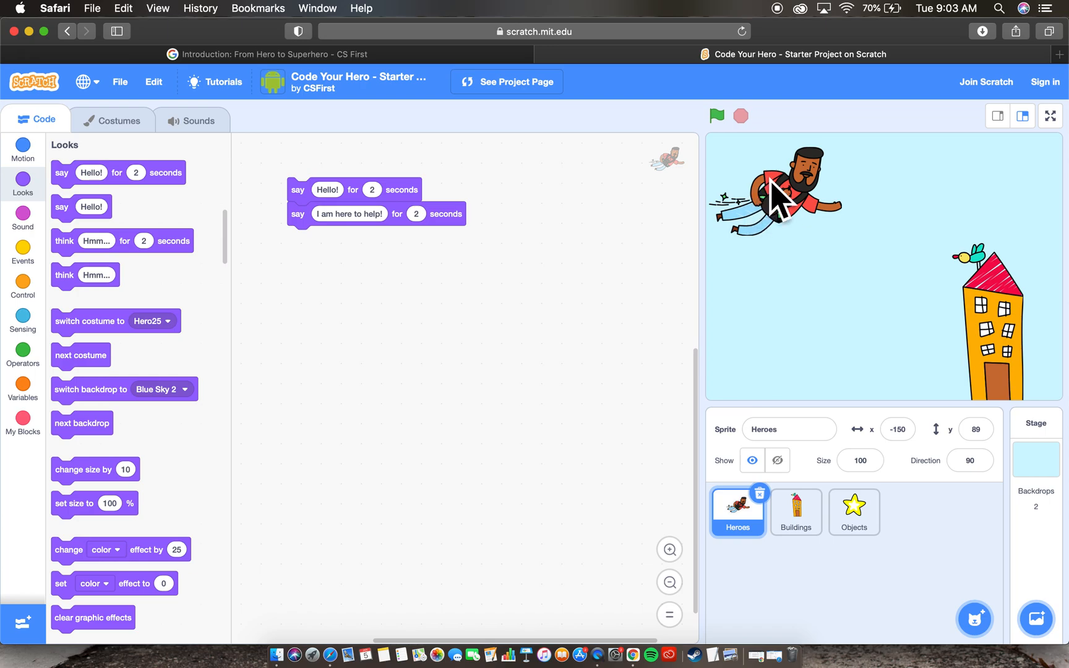